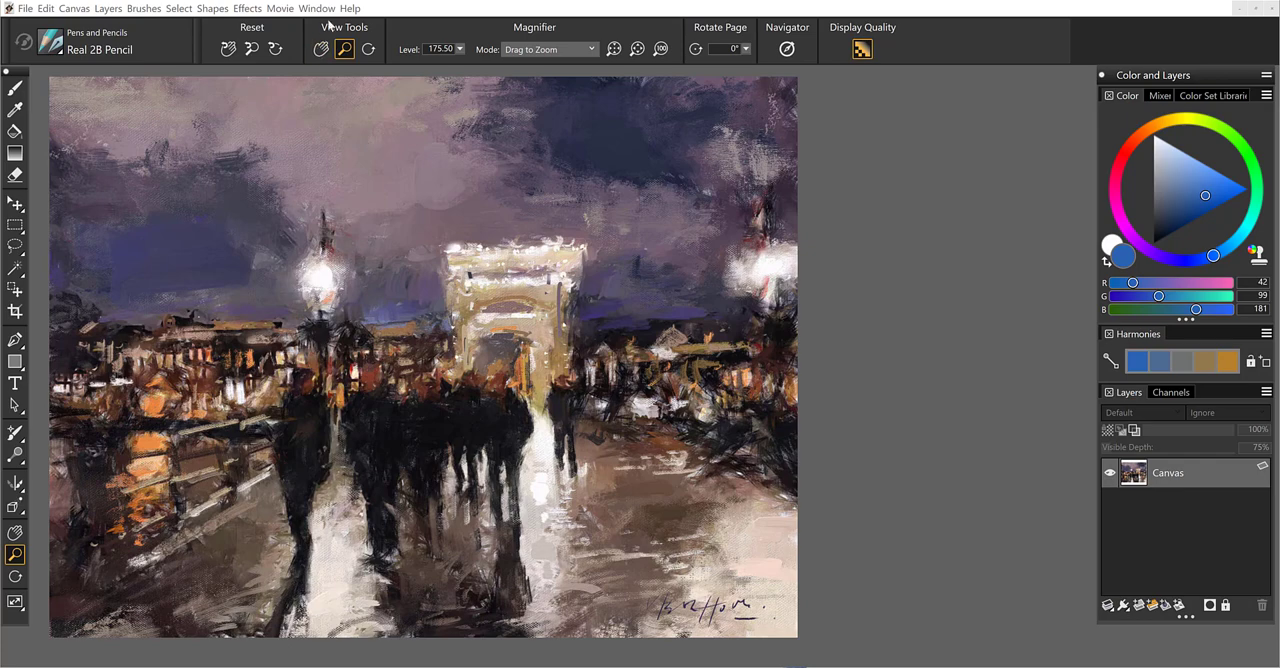
# Step: Switch the window layout to Photo Art to show the clone source panels
pyautogui.click(316, 8)
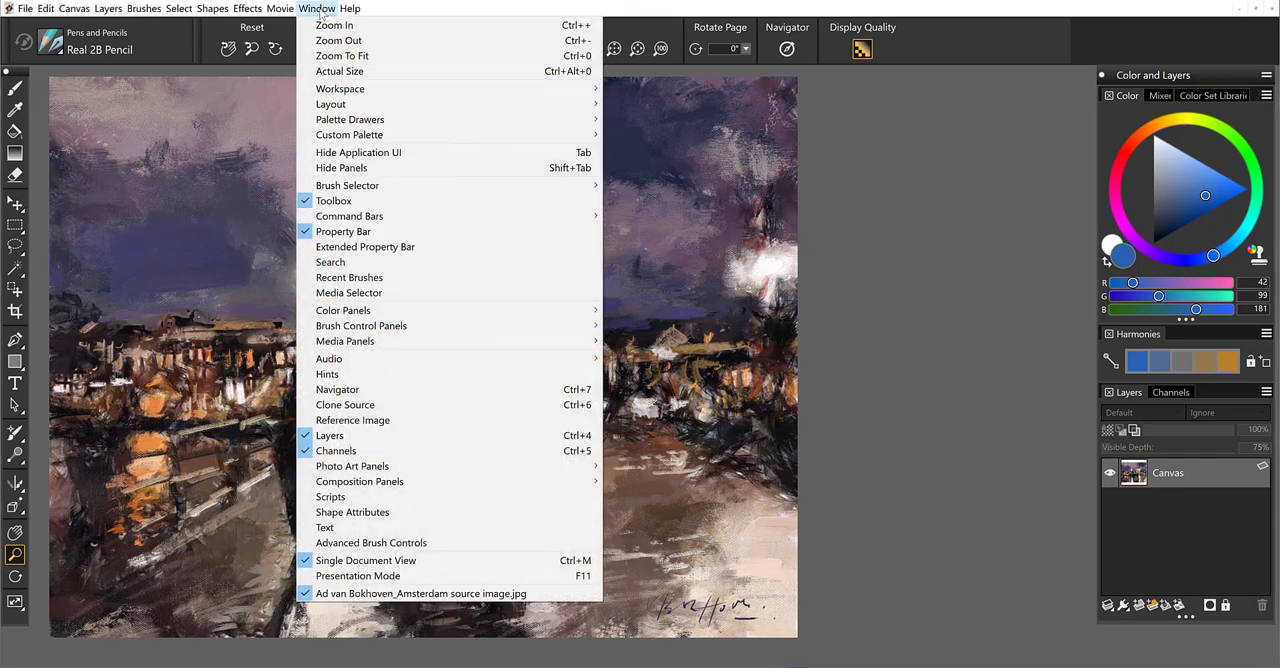
pyautogui.moveTo(322, 22)
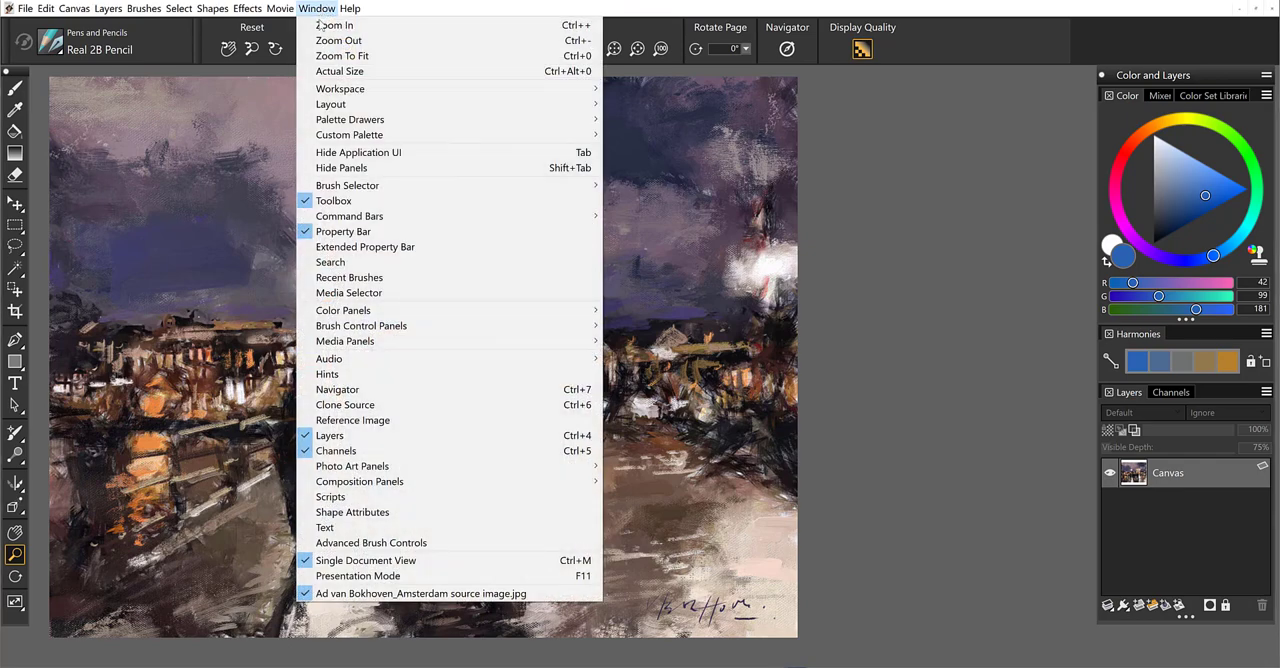
pyautogui.moveTo(330, 104)
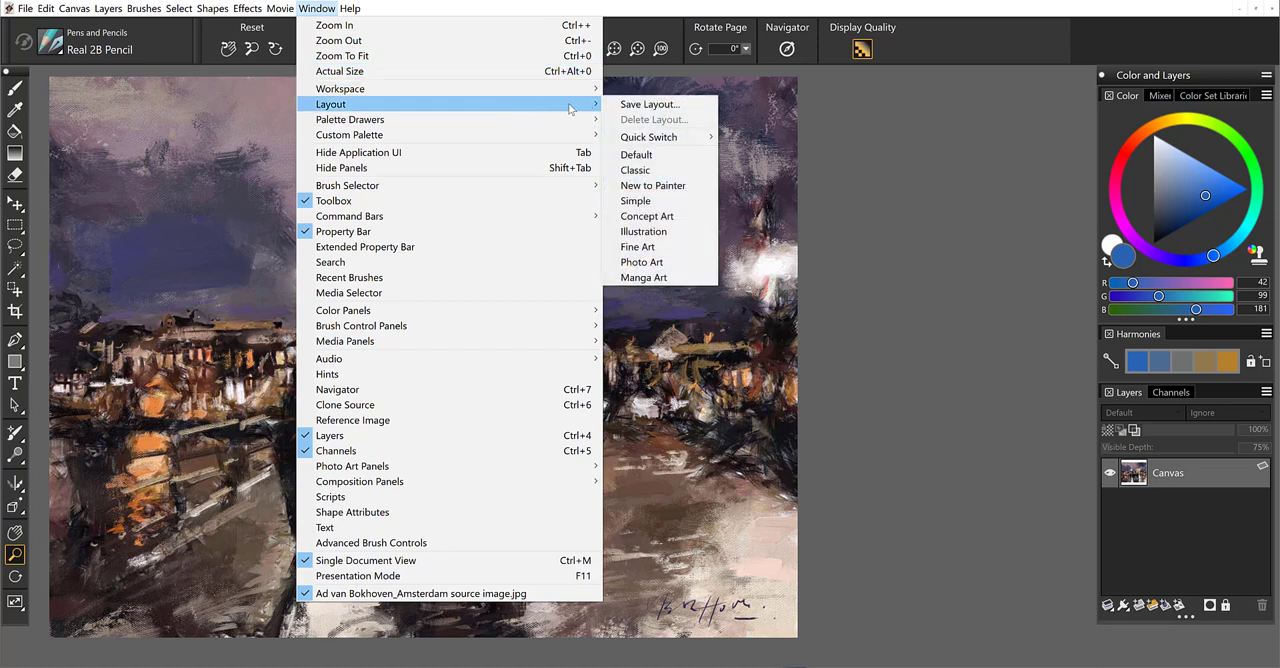
pyautogui.moveTo(602, 111)
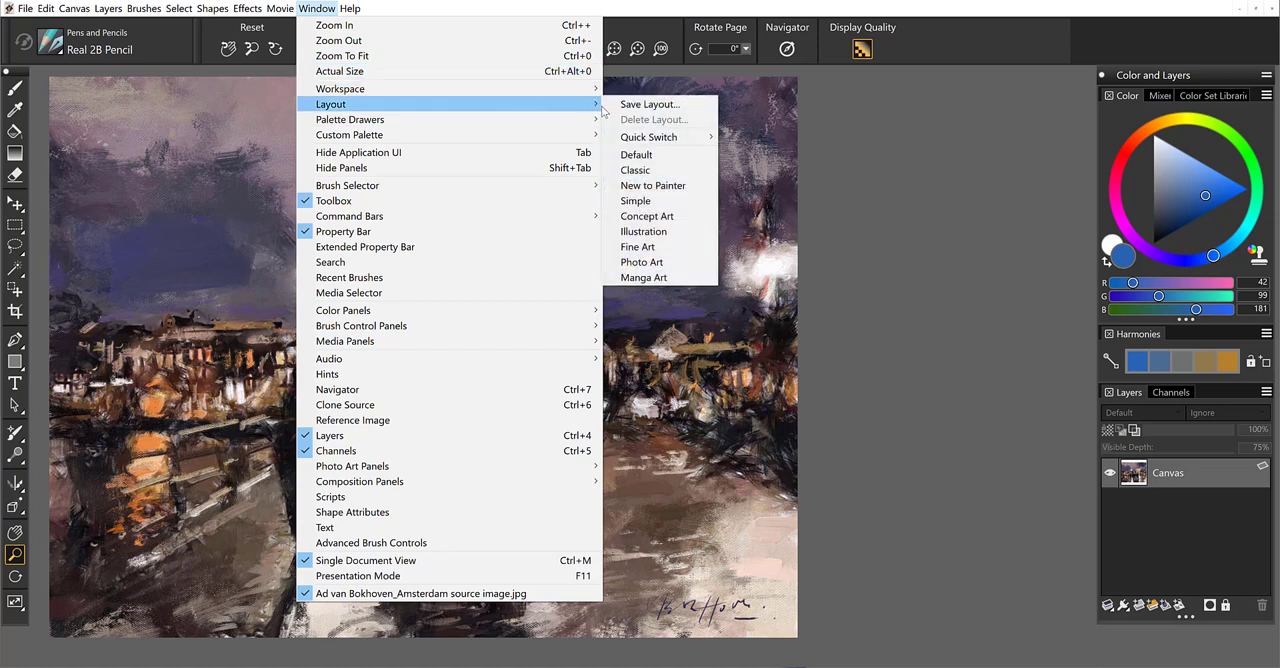
pyautogui.moveTo(648, 137)
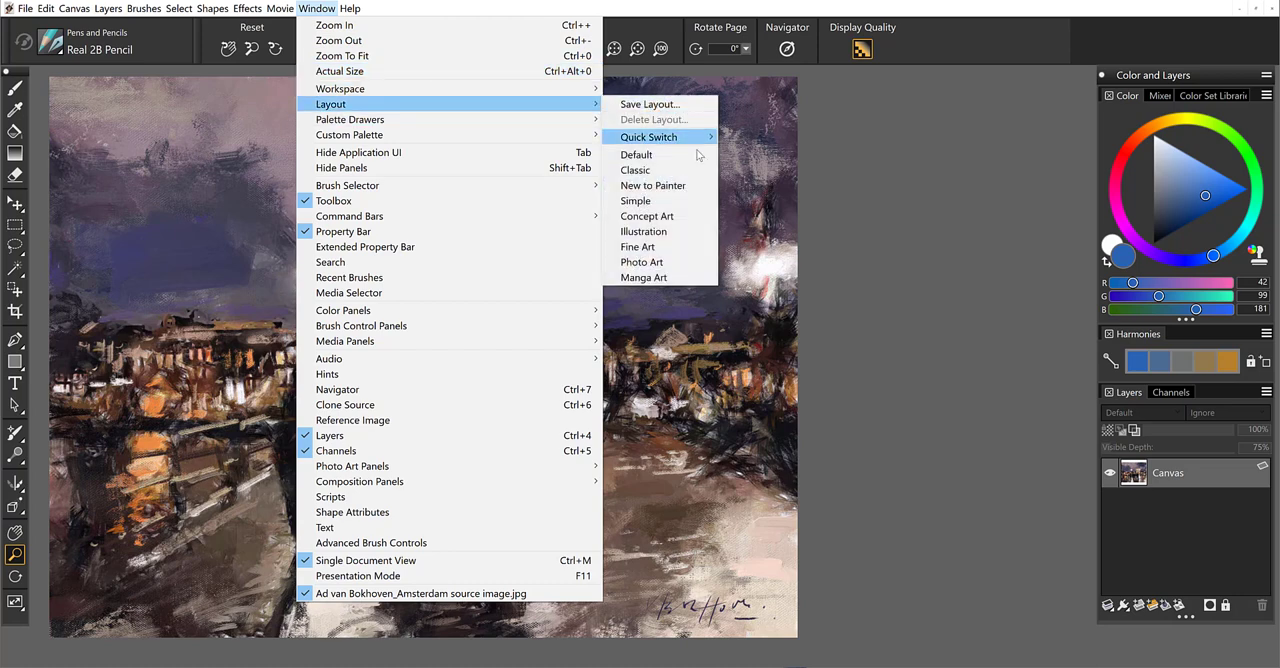
pyautogui.moveTo(642, 262)
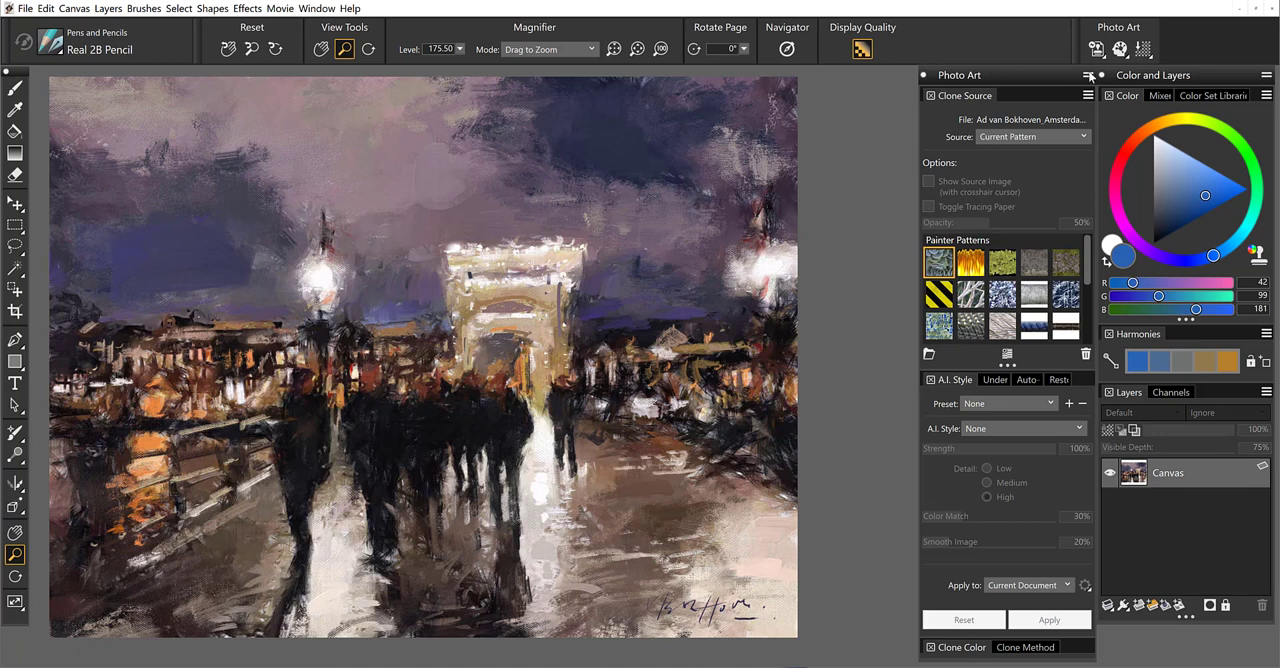
pyautogui.moveTo(1180, 6)
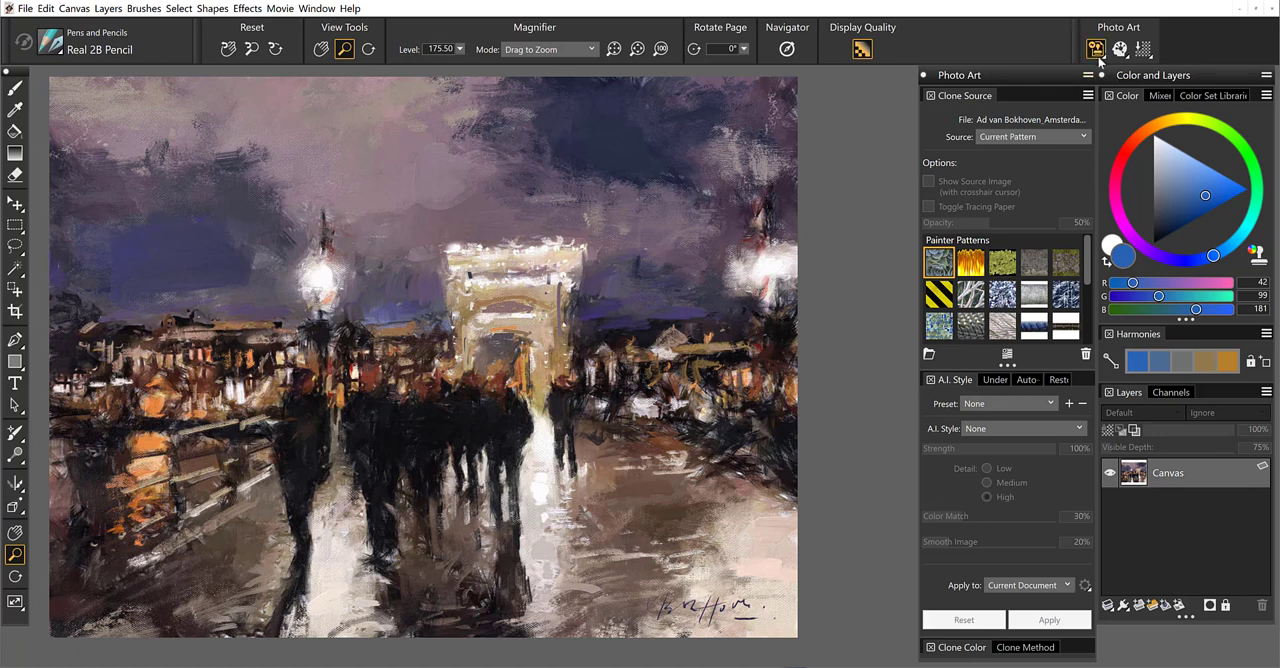
pyautogui.moveTo(1096, 48)
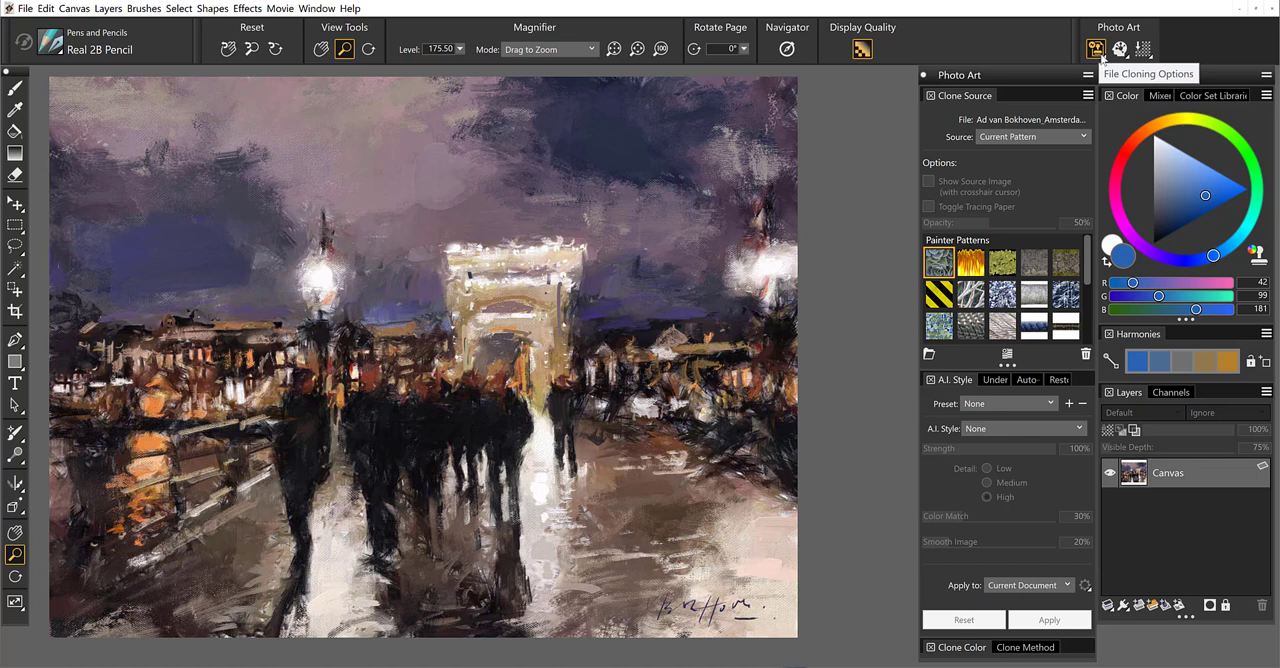
# Step: Clone the Amsterdam painting with the original embedded as its source
pyautogui.click(1096, 48)
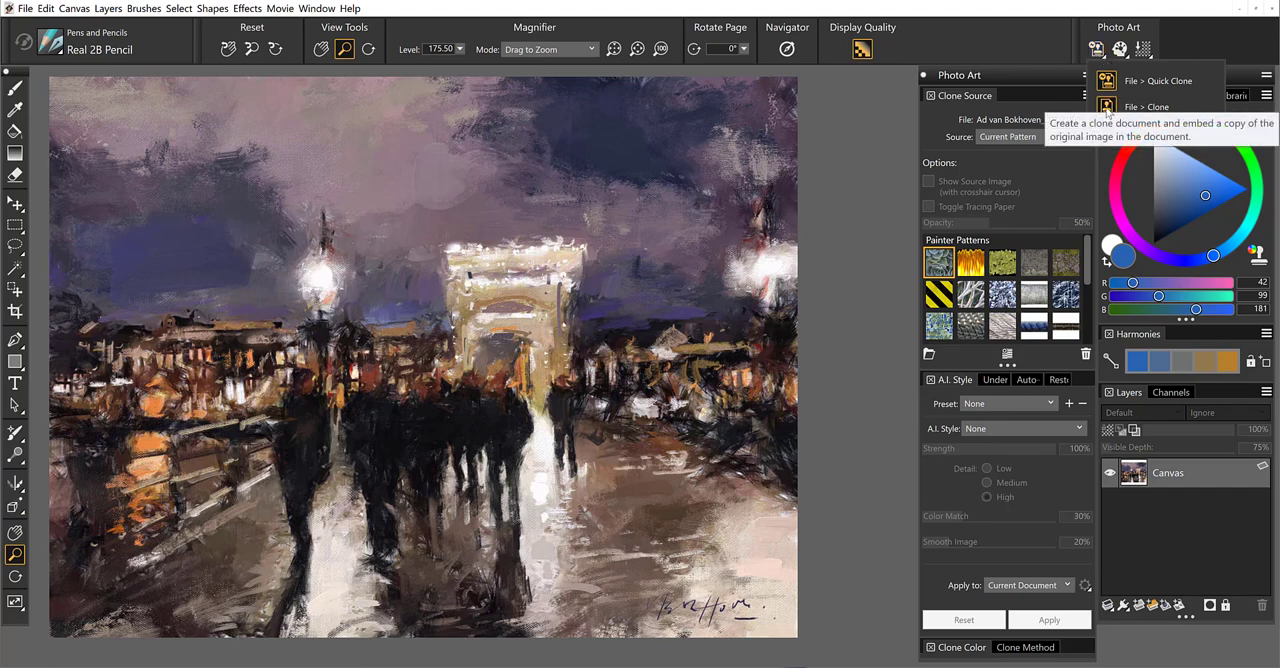
pyautogui.click(1145, 106)
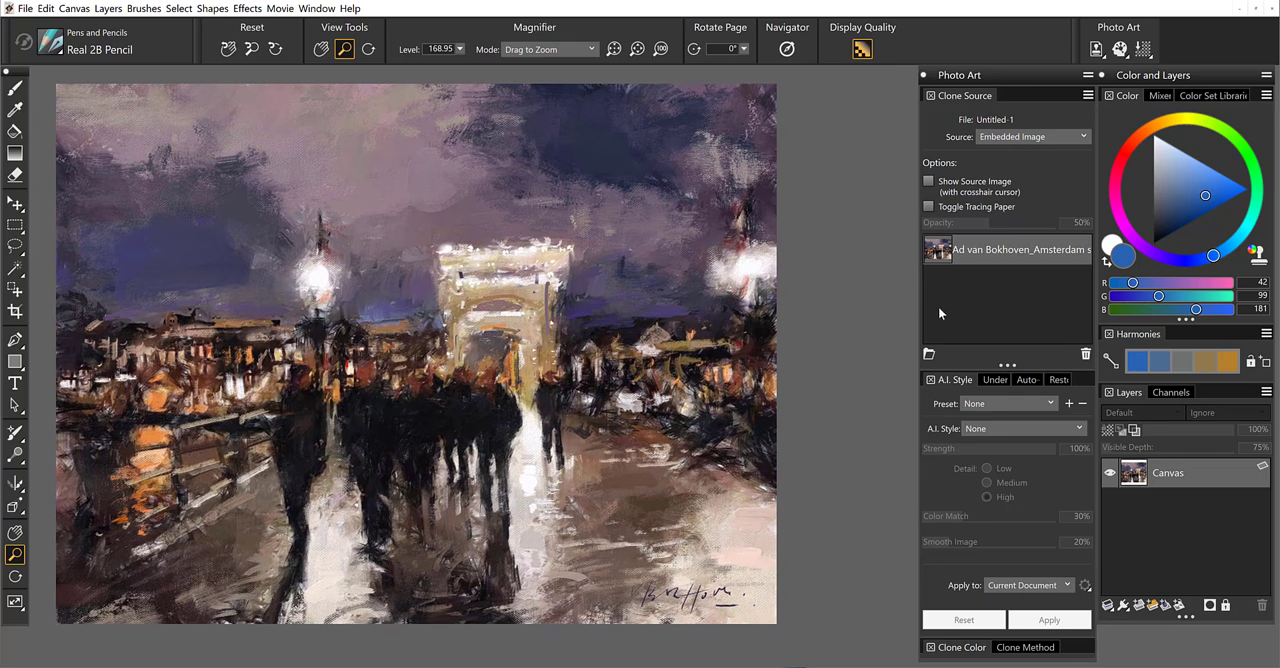
pyautogui.moveTo(1088, 265)
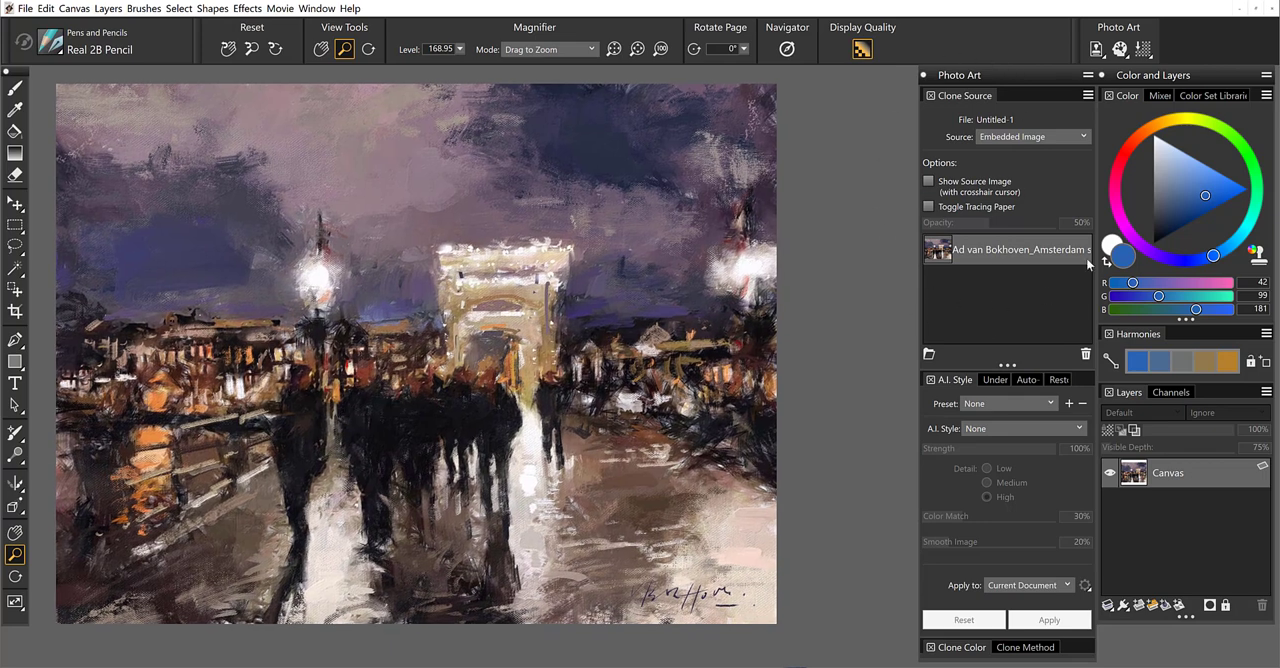
pyautogui.moveTo(935, 345)
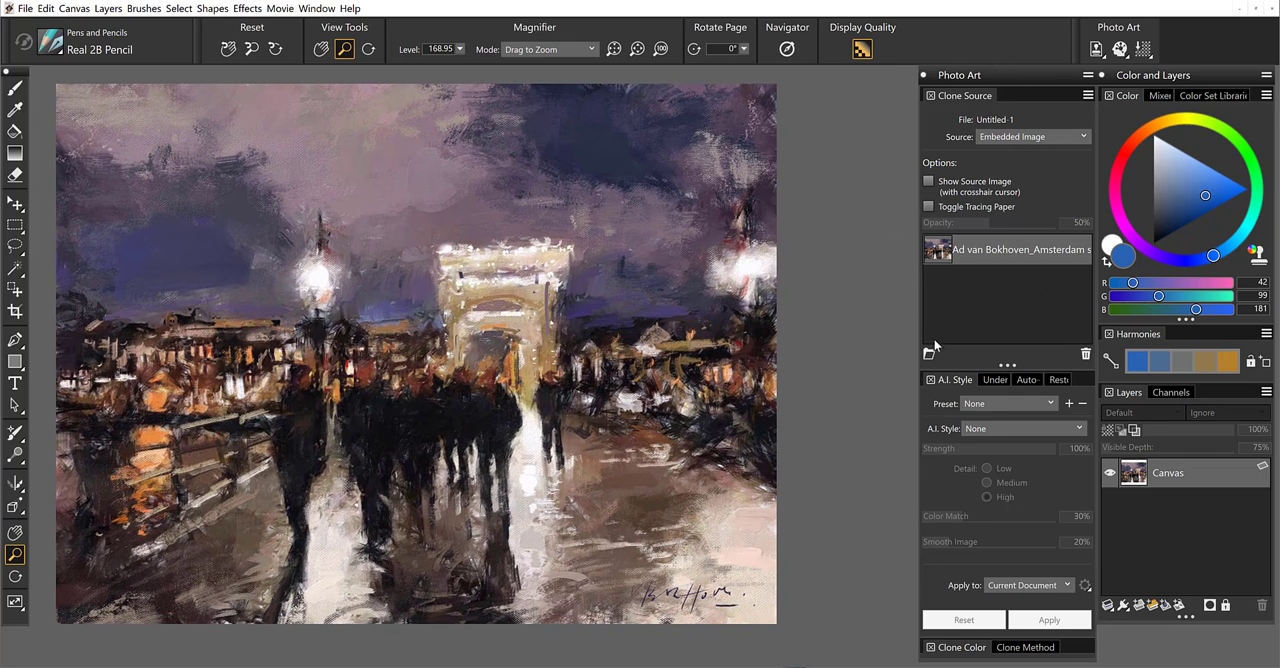
pyautogui.moveTo(928, 352)
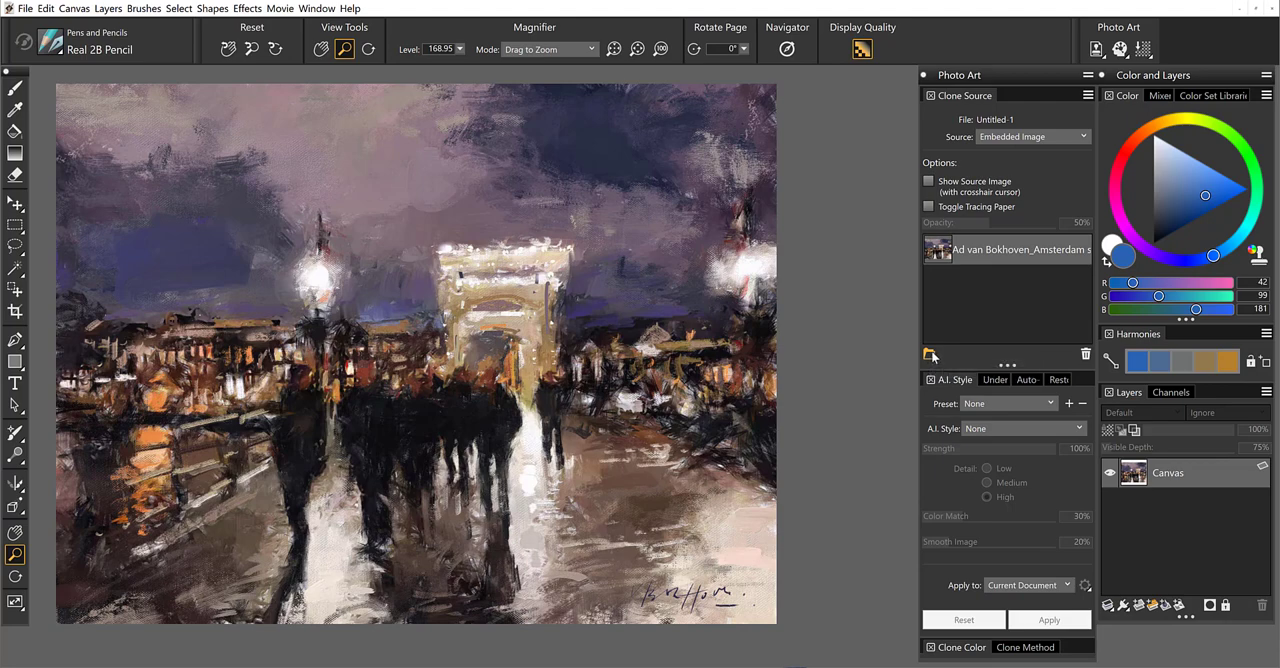
# Step: Add a second Ad van Bokhoven painting from the Desktop as a clone source
pyautogui.click(928, 354)
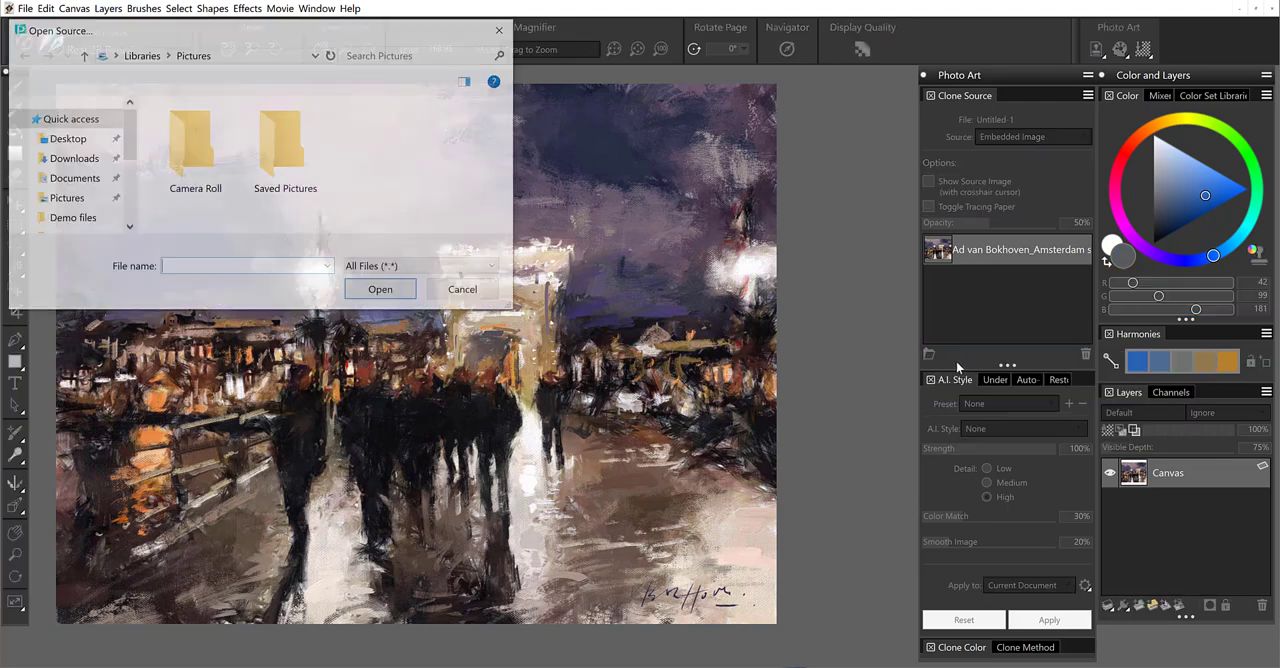
pyautogui.click(65, 138)
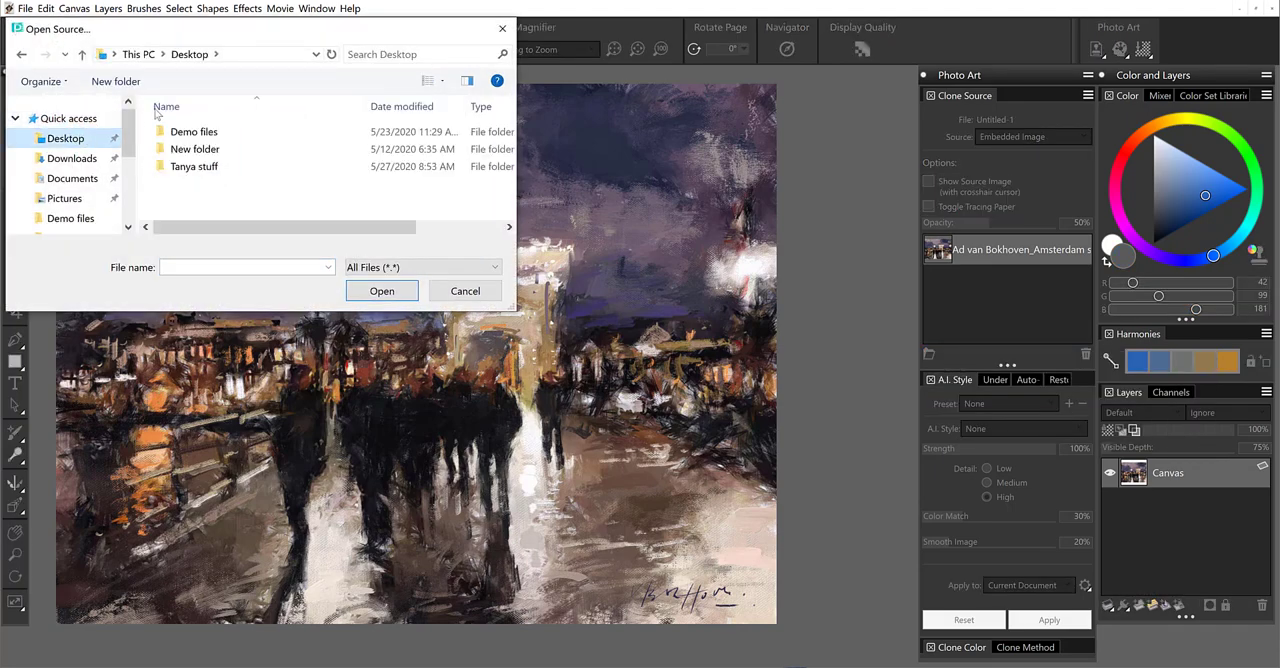
pyautogui.doubleClick(193, 131)
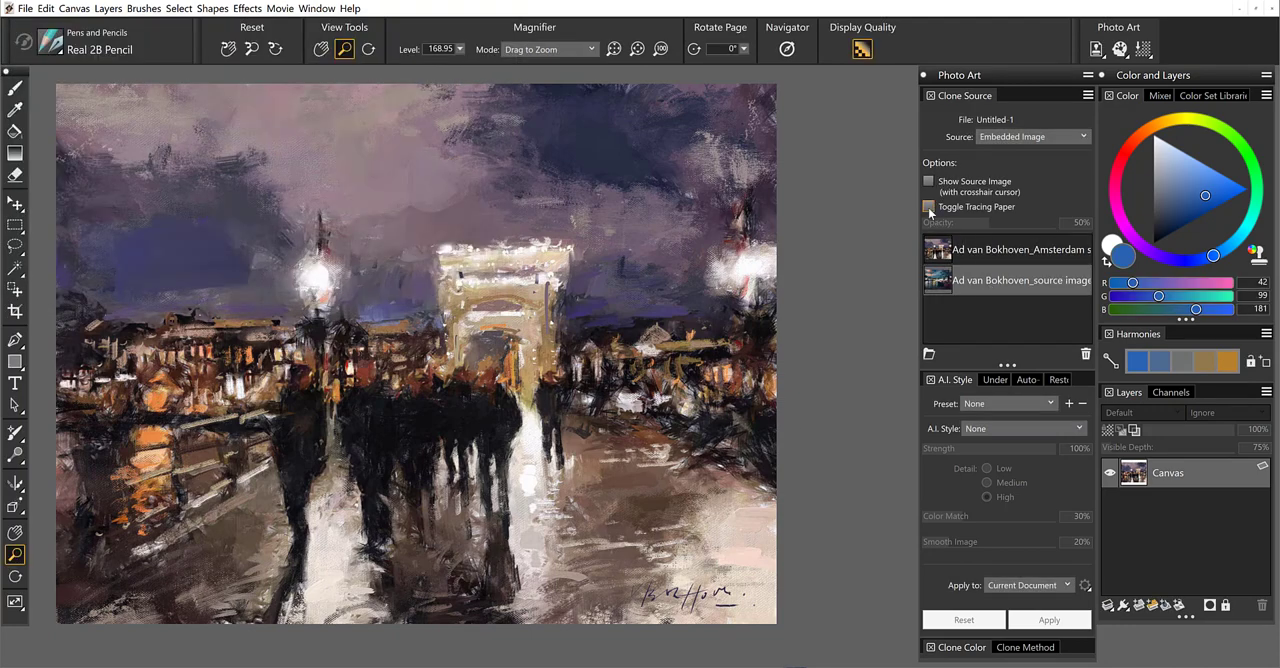
# Step: Turn on tracing paper at 71% opacity and collapse the A.I. Style panel
pyautogui.click(928, 207)
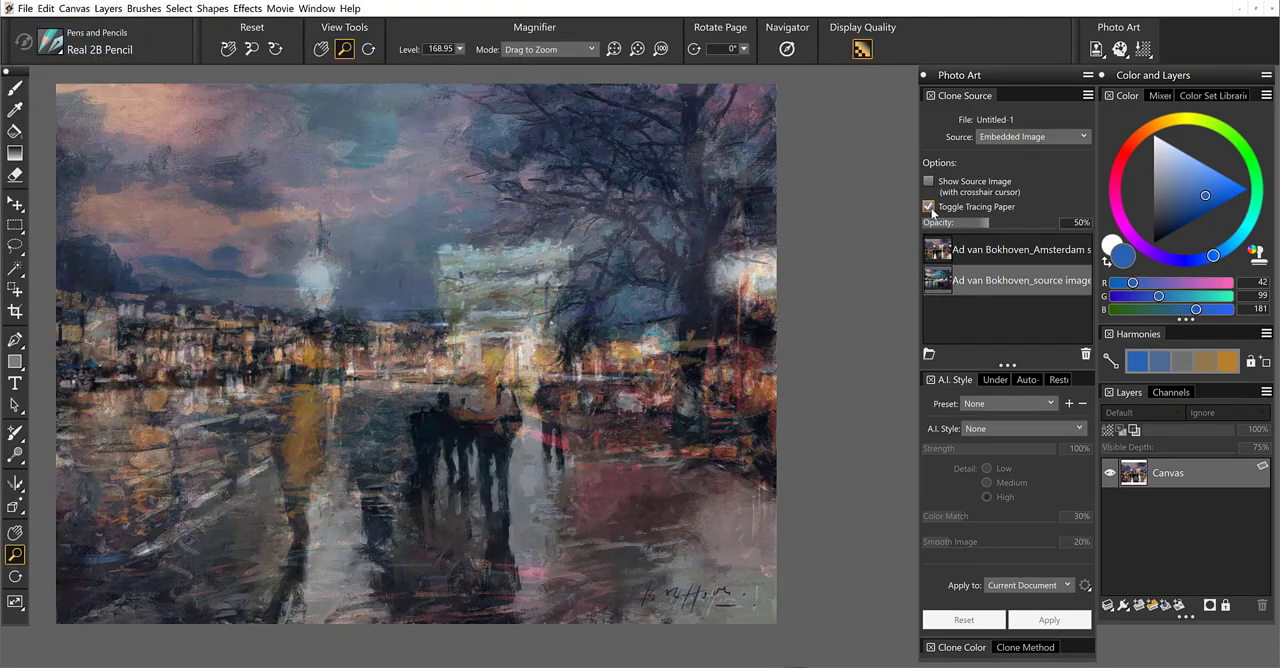
pyautogui.click(928, 206)
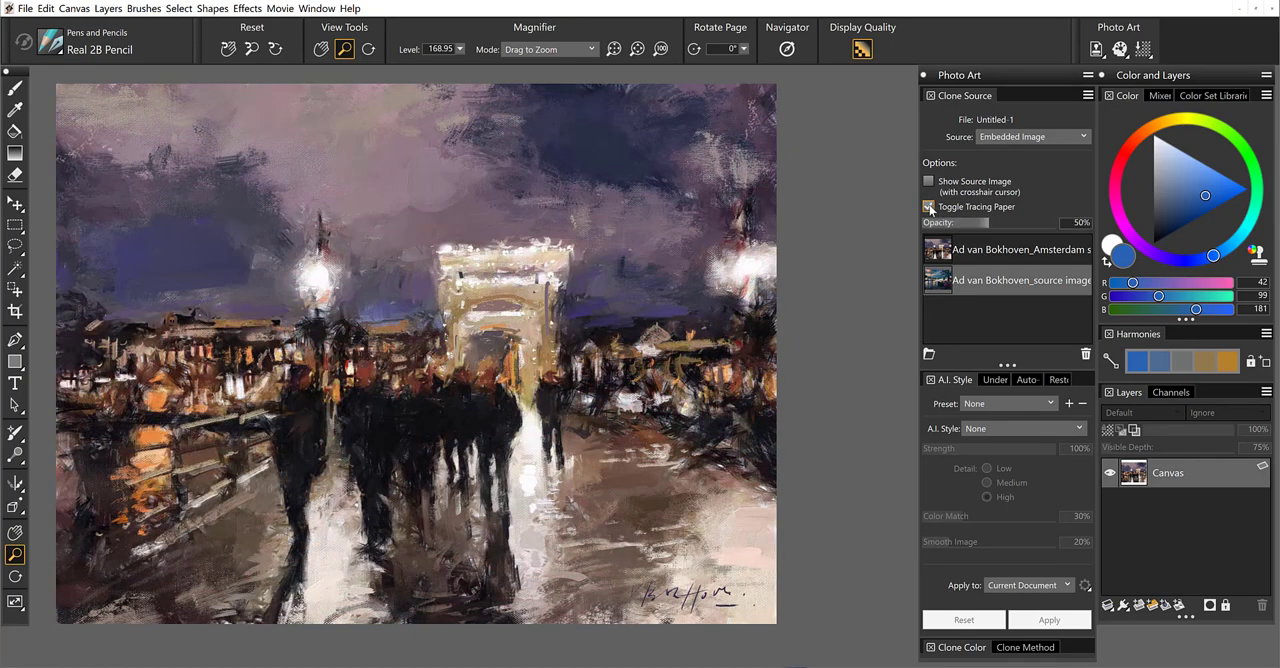
pyautogui.click(928, 206)
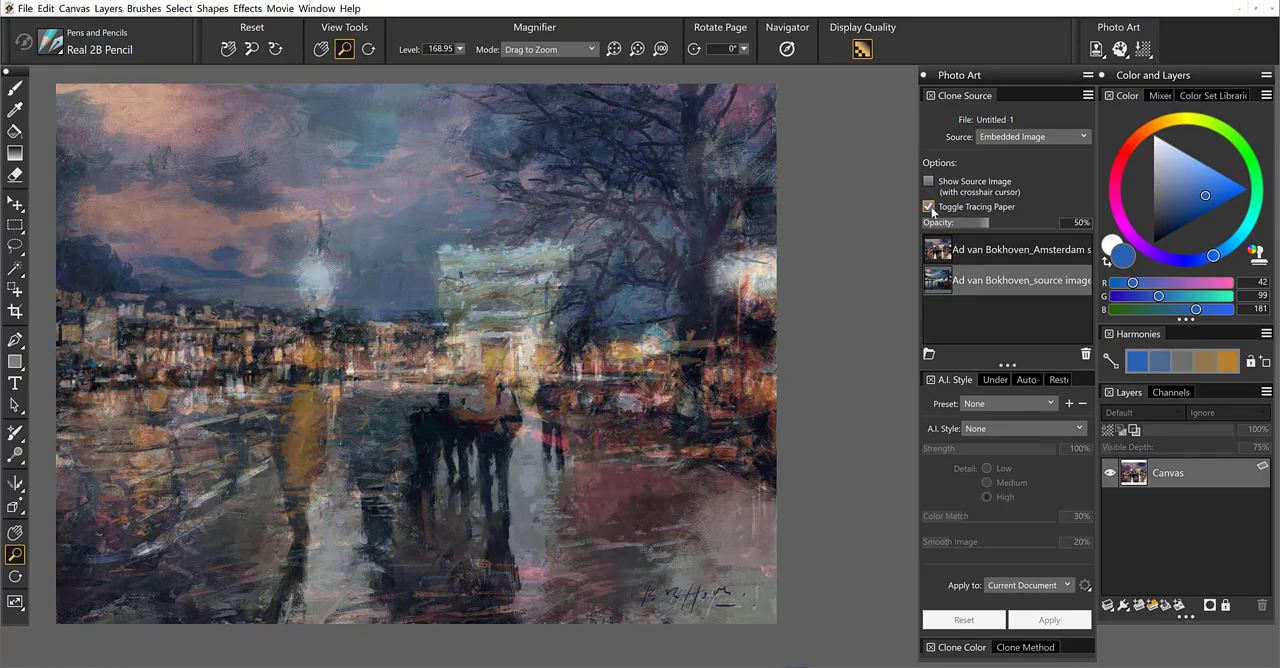
pyautogui.click(928, 206)
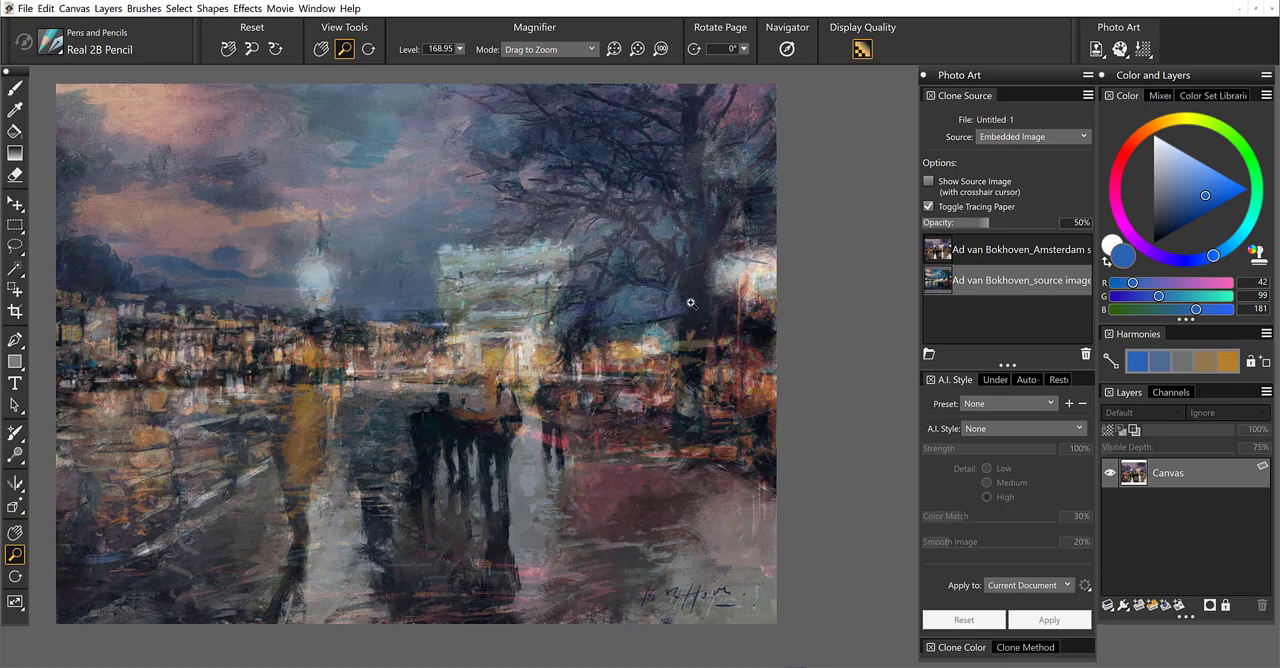
pyautogui.moveTo(983, 223); pyautogui.dragTo(963, 223)
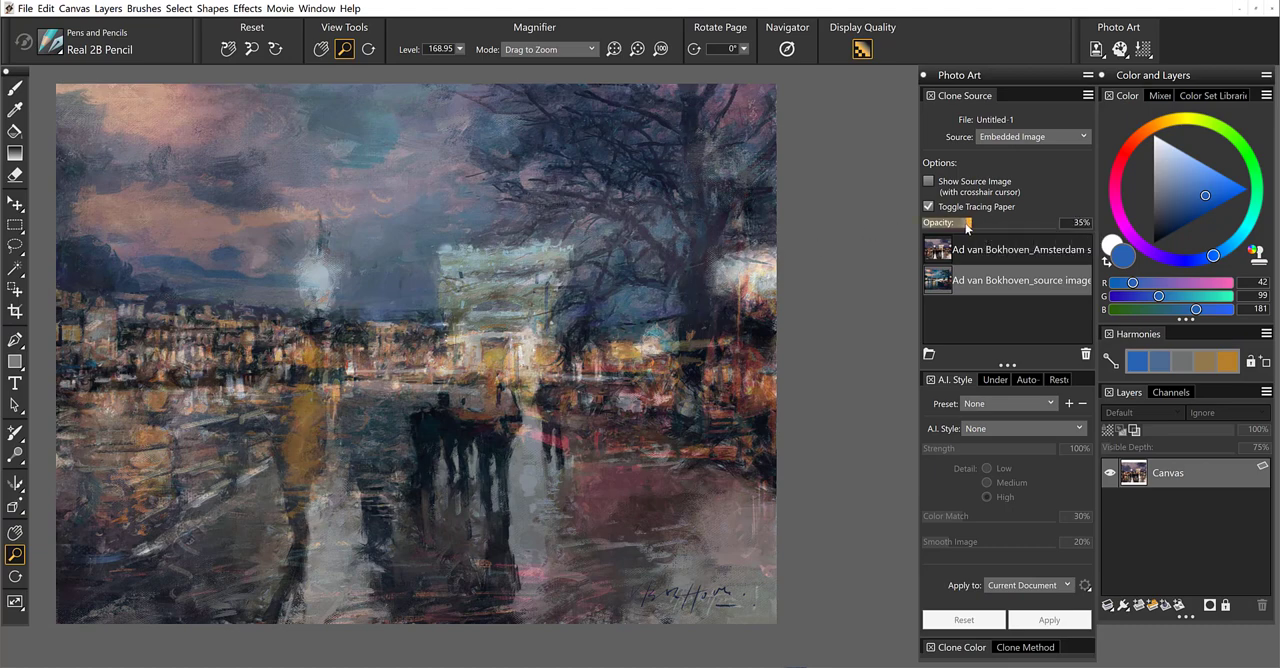
pyautogui.moveTo(977, 223); pyautogui.dragTo(1013, 223)
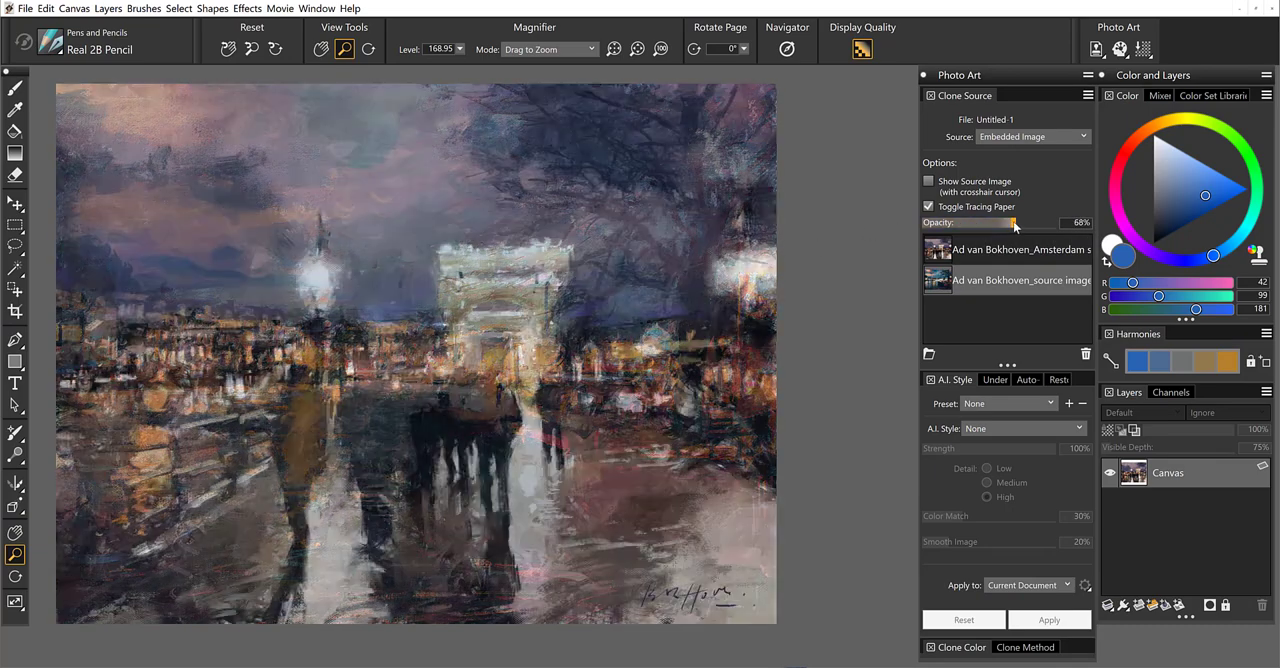
pyautogui.moveTo(1013, 222); pyautogui.dragTo(995, 222)
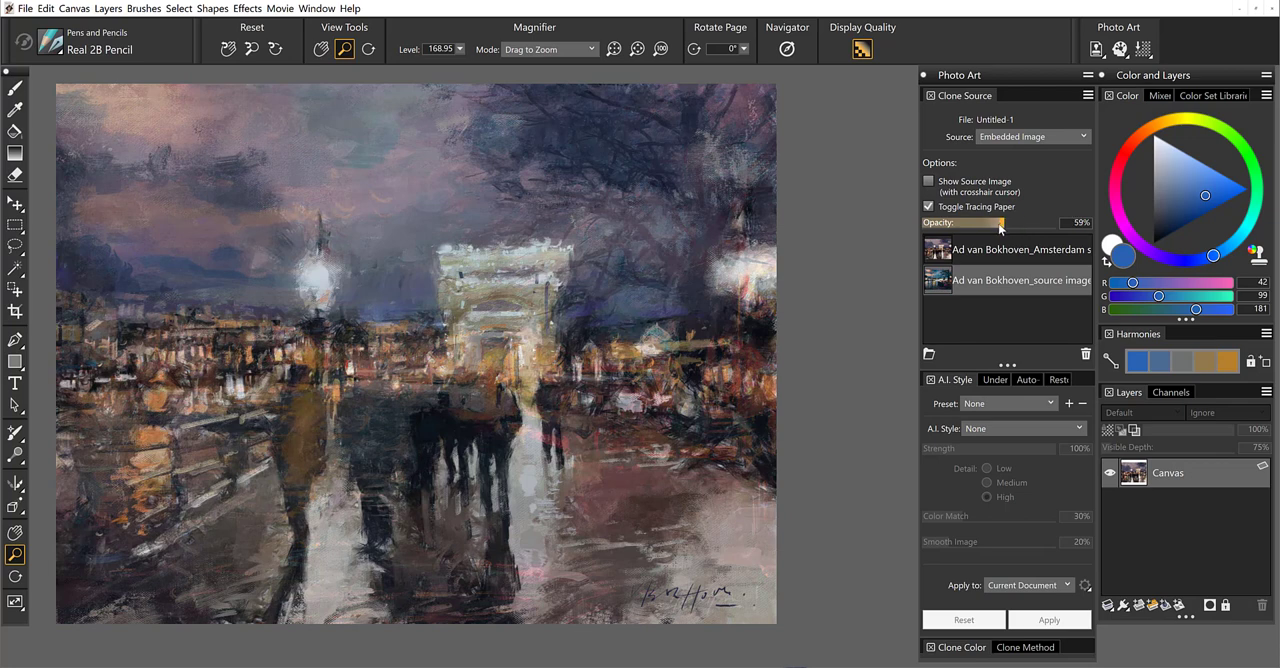
pyautogui.moveTo(995, 223); pyautogui.dragTo(1015, 223)
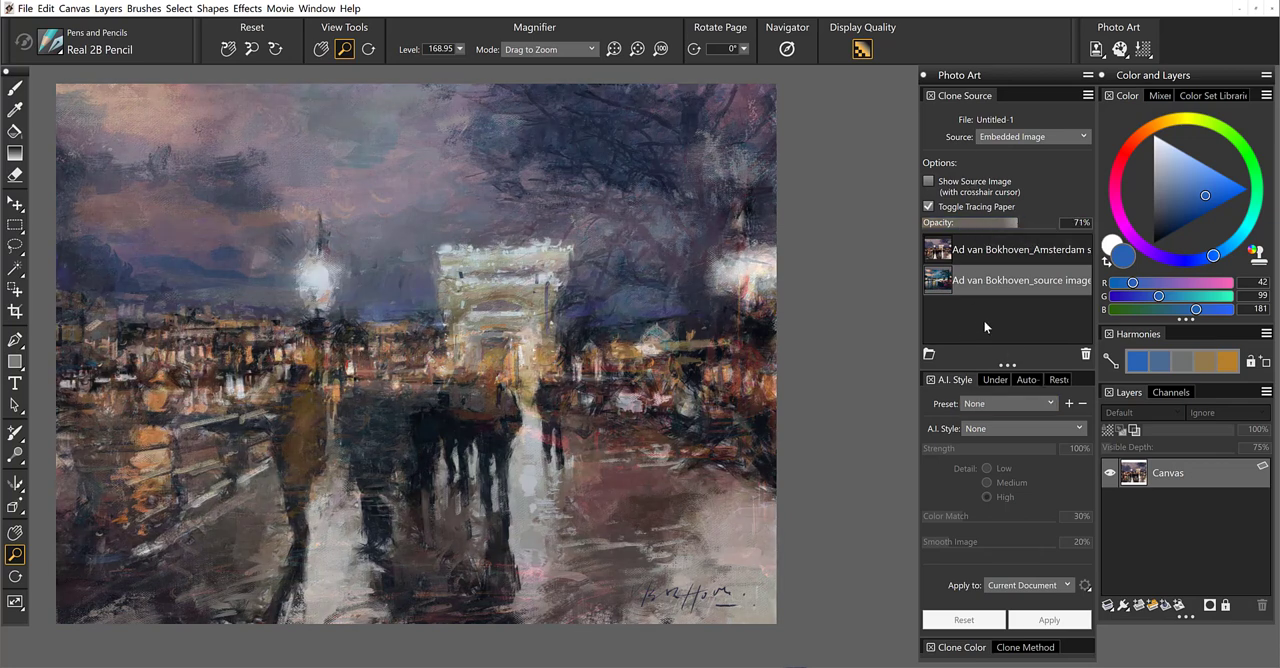
pyautogui.moveTo(960, 307)
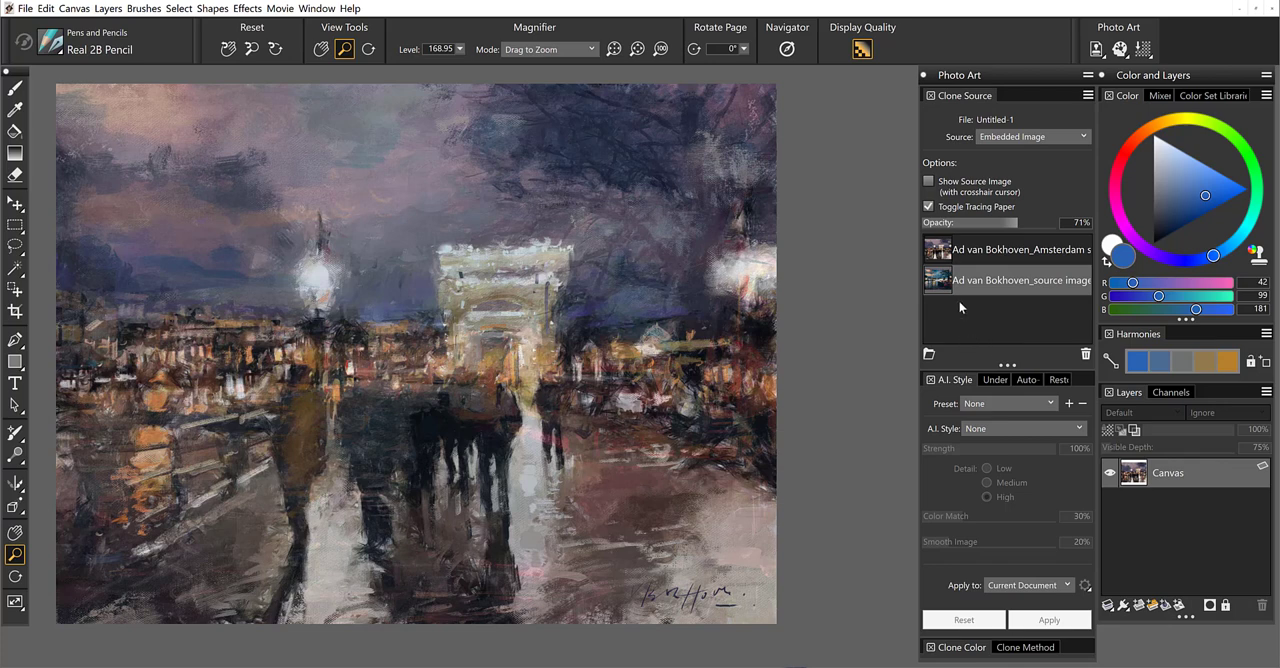
pyautogui.moveTo(765, 402)
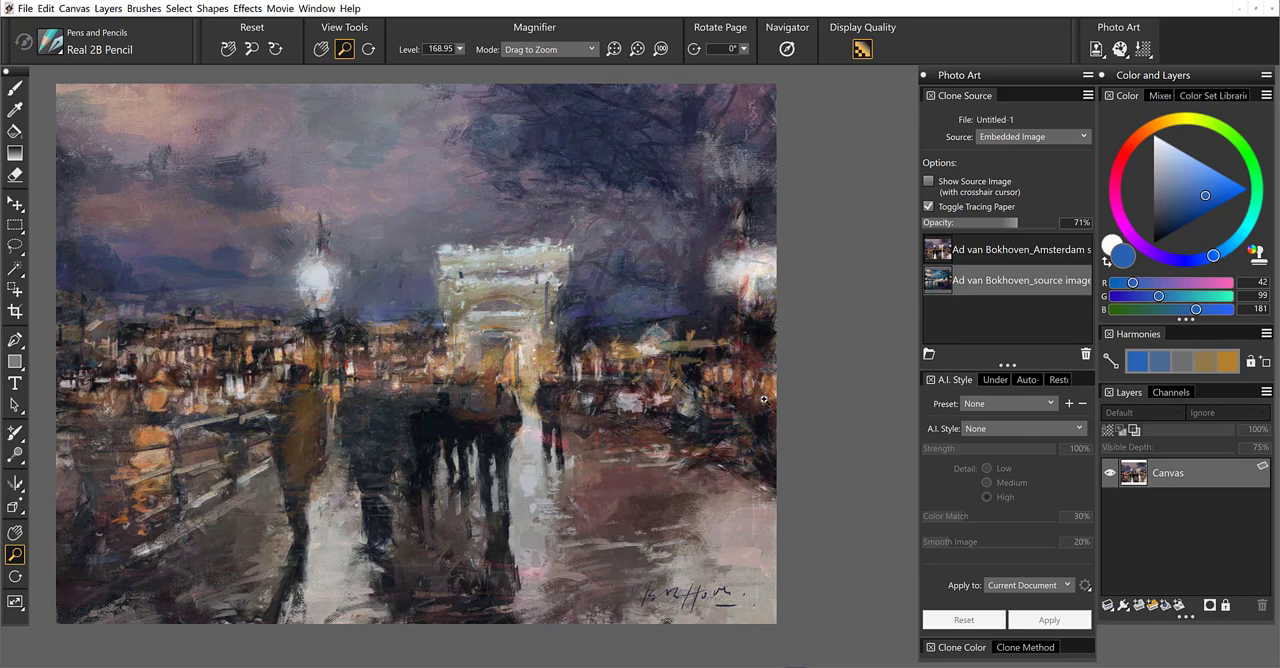
pyautogui.click(952, 379)
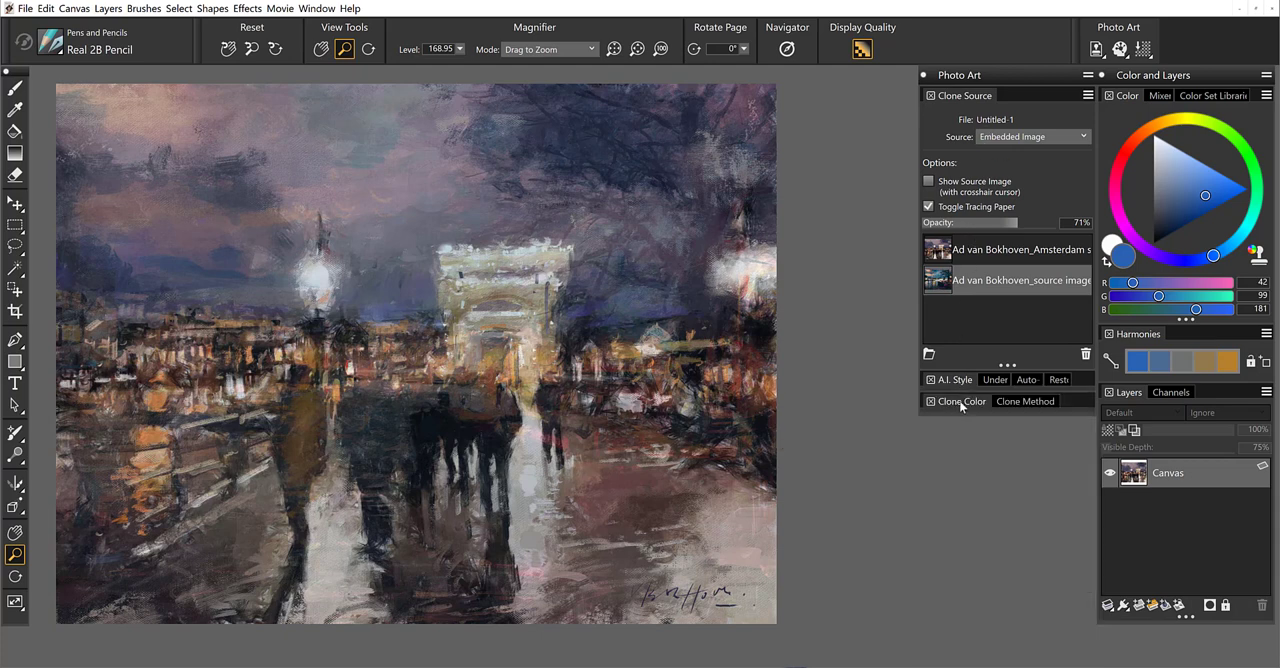
# Step: Enable Clone Color with Clone Tinting at 100% amount
pyautogui.click(959, 401)
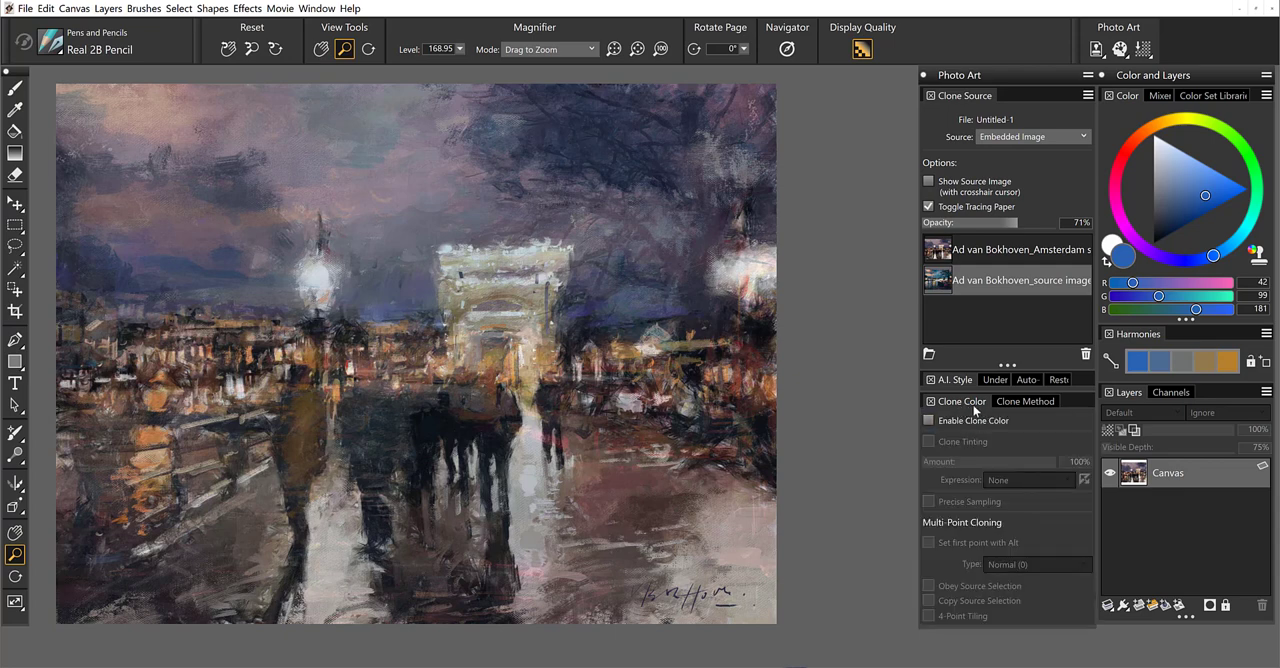
pyautogui.moveTo(928, 420)
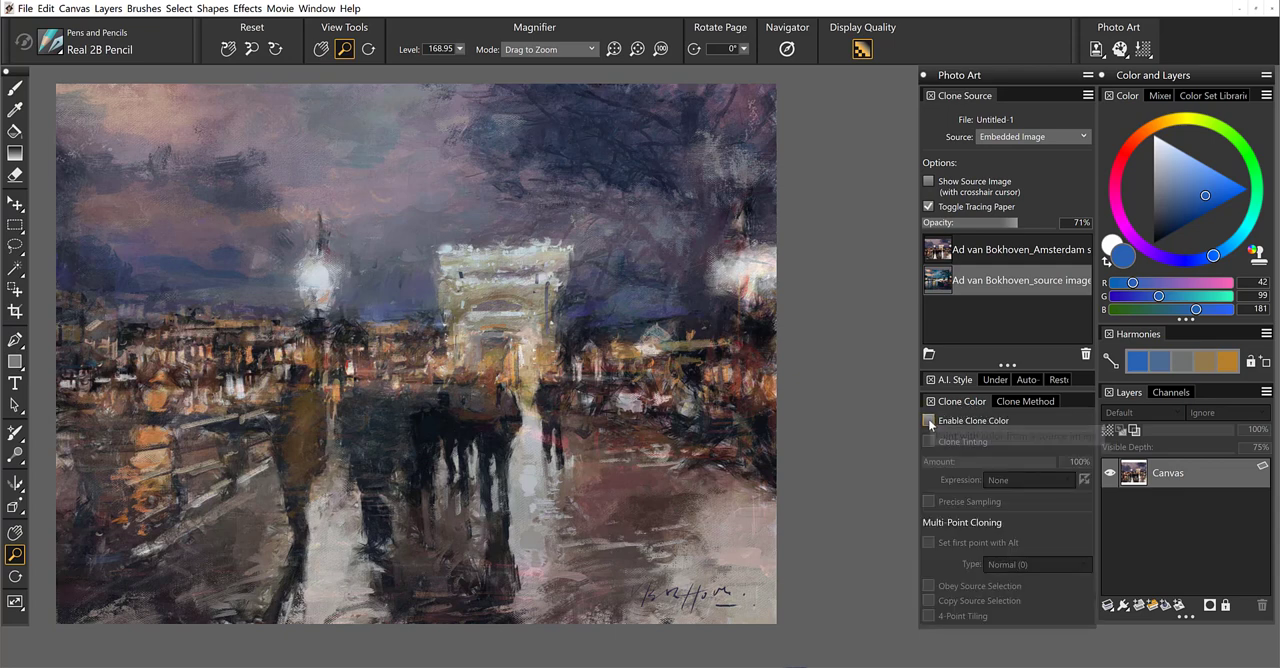
pyautogui.click(928, 420)
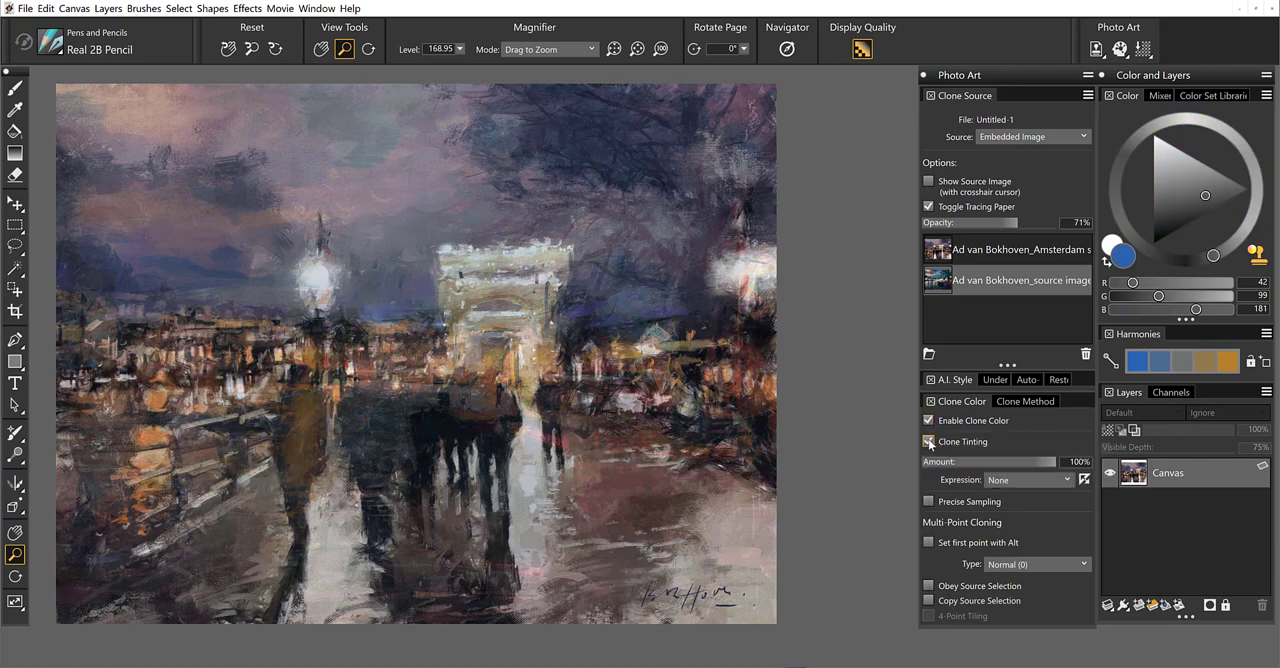
pyautogui.moveTo(927, 442)
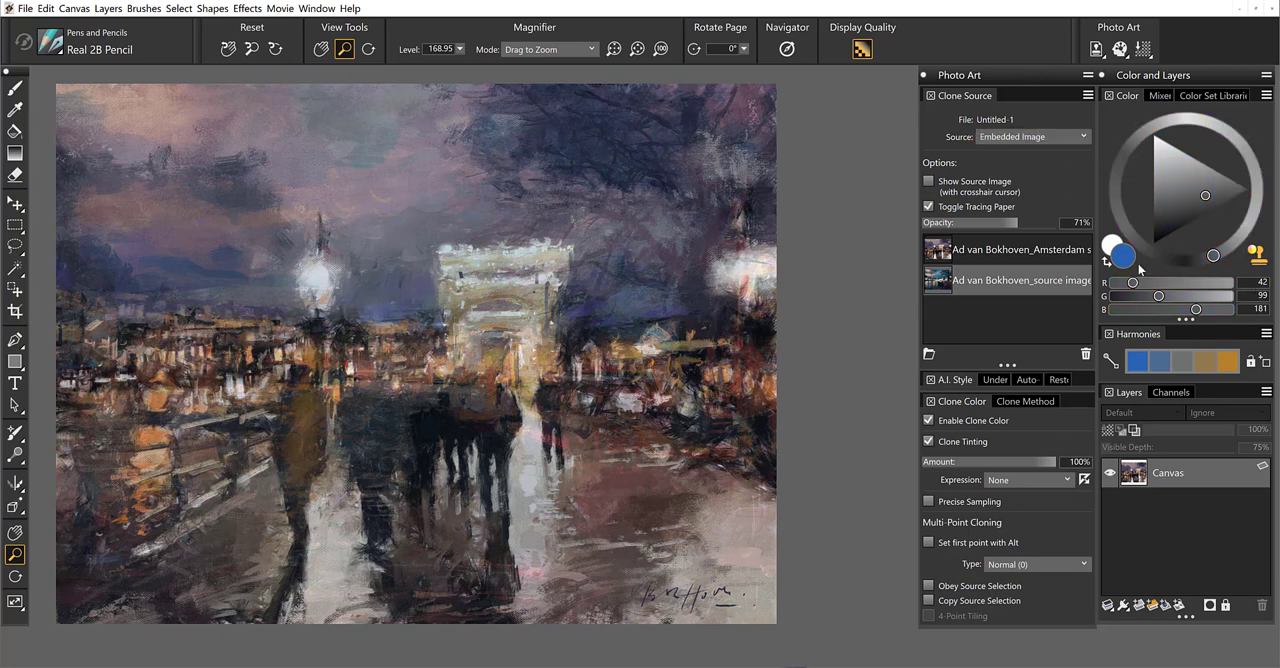
pyautogui.moveTo(1123, 258)
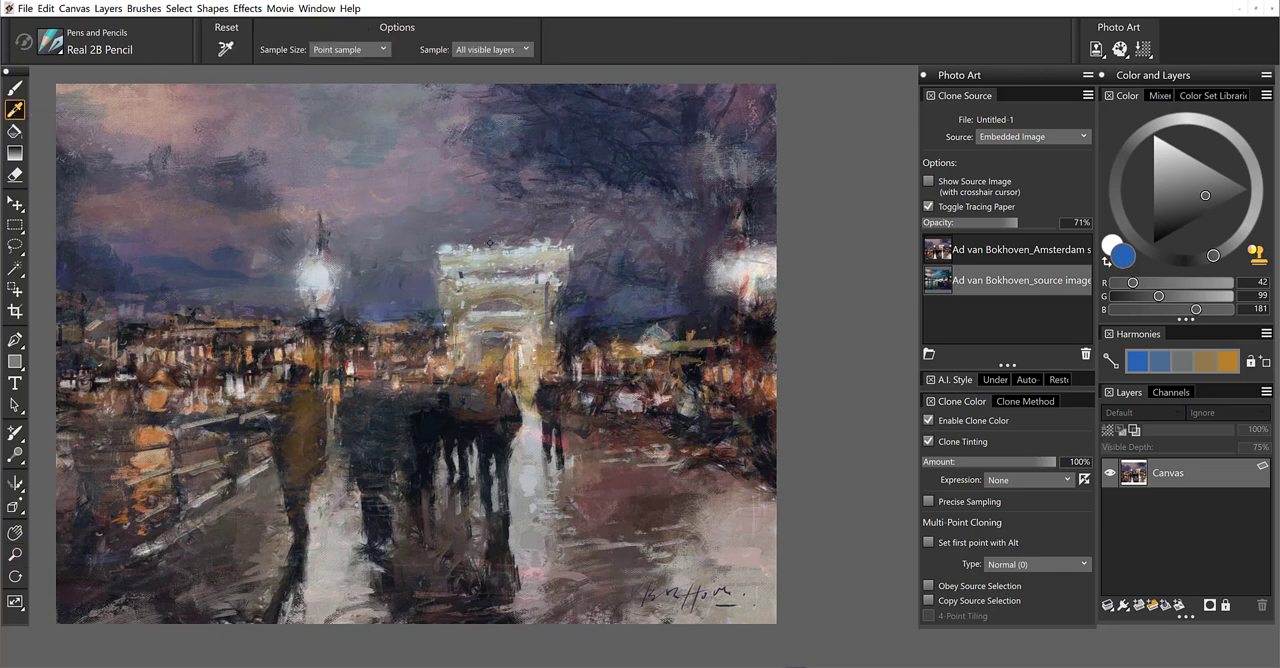
# Step: Turn off tracing paper and make the second embedded painting the clone source
pyautogui.click(927, 206)
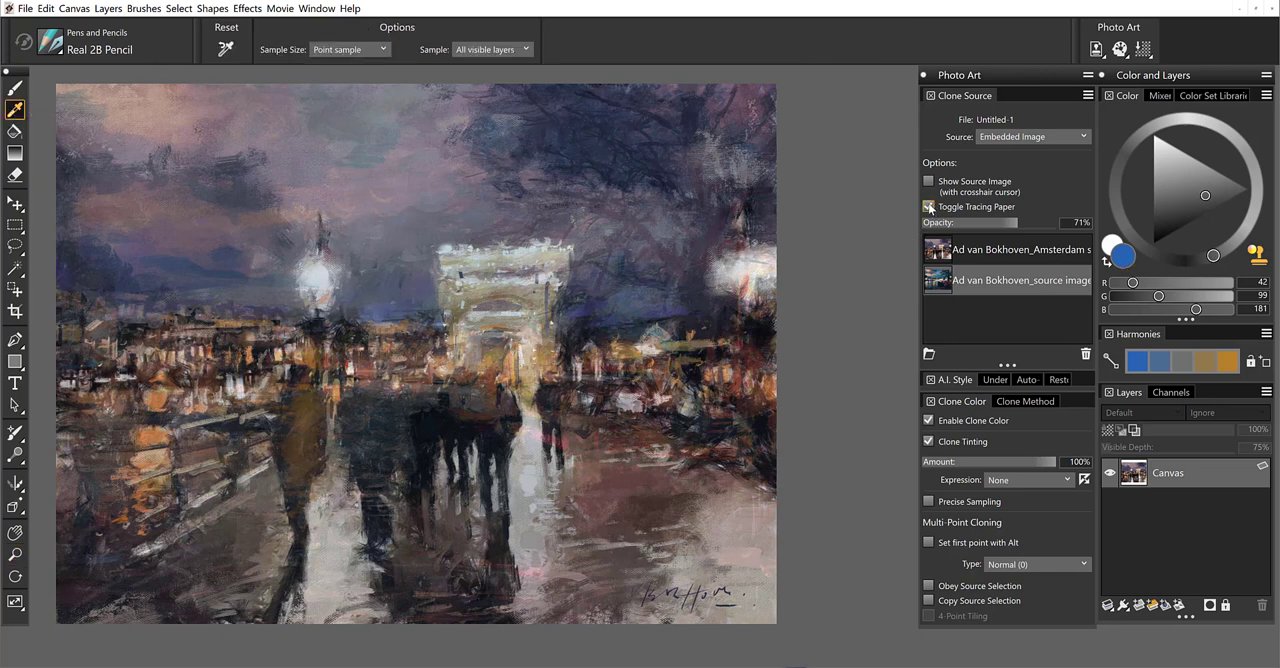
pyautogui.click(928, 206)
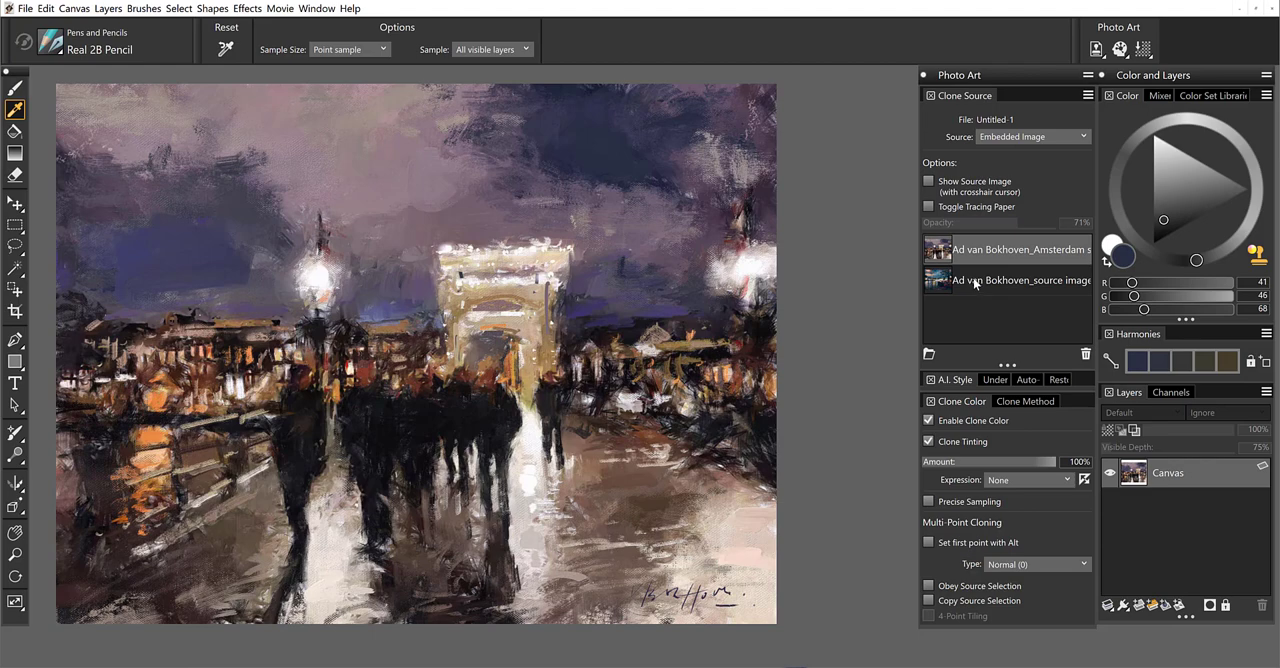
pyautogui.click(928, 206)
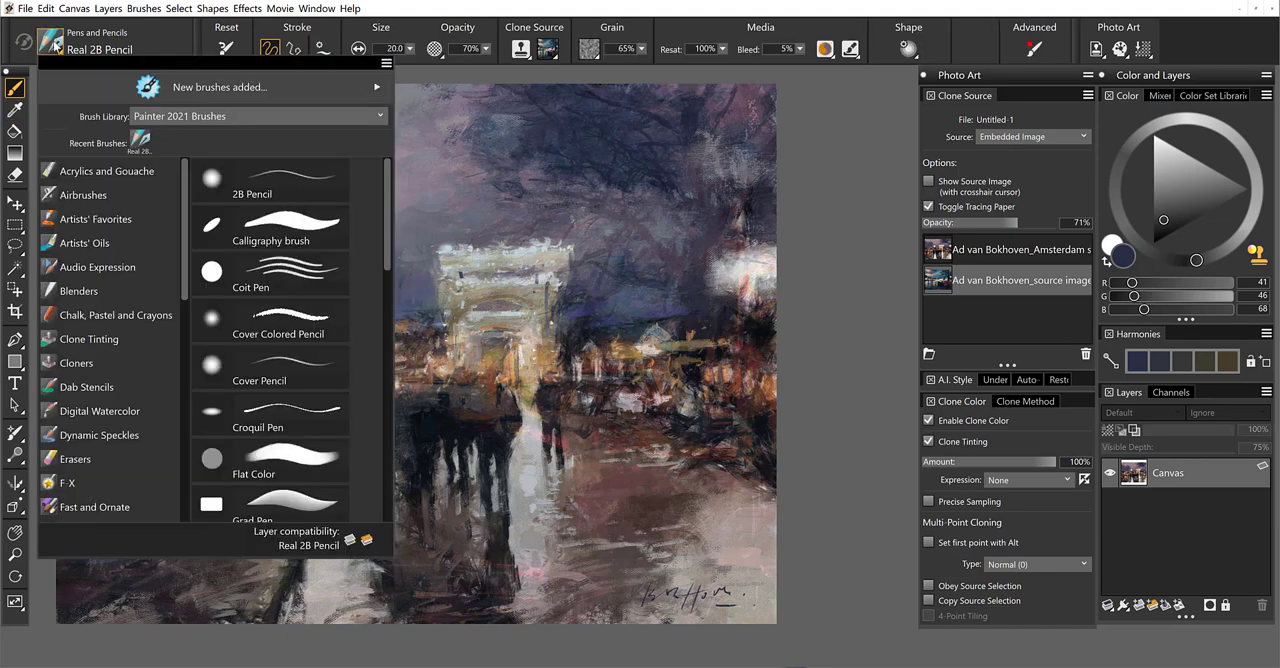
pyautogui.moveTo(116, 342)
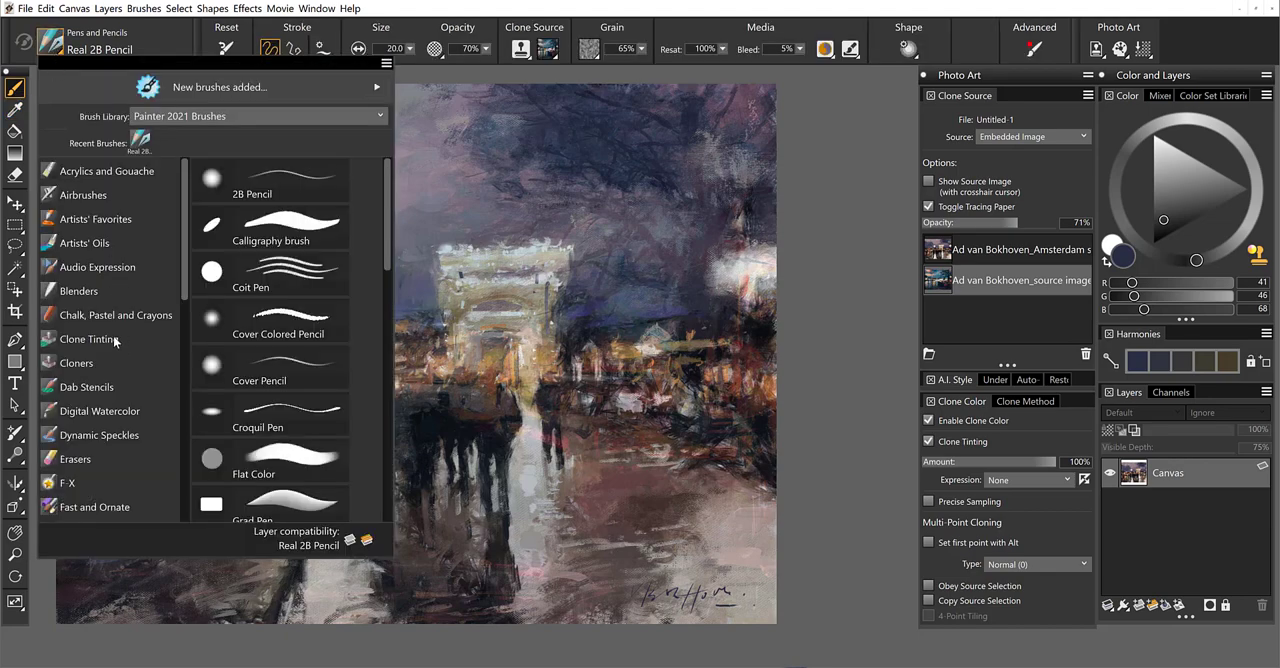
# Step: Select the Soft Tint Cloner brush from the Clone Tinting category
pyautogui.click(89, 339)
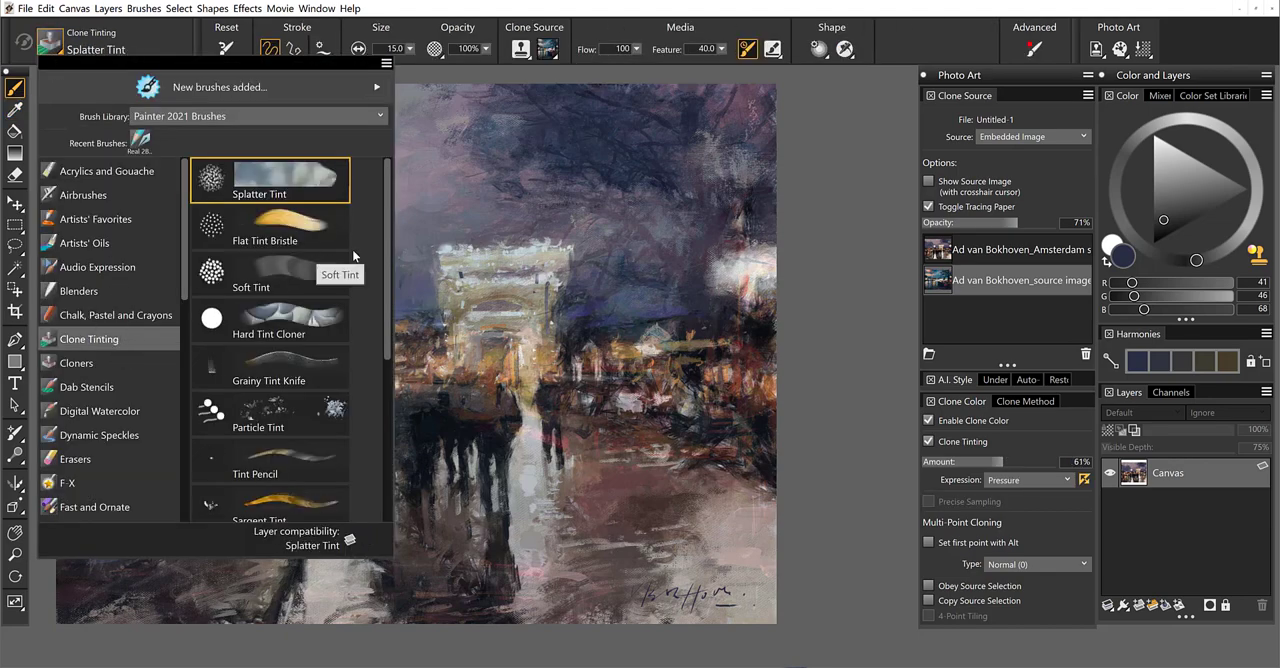
pyautogui.scroll(-3)
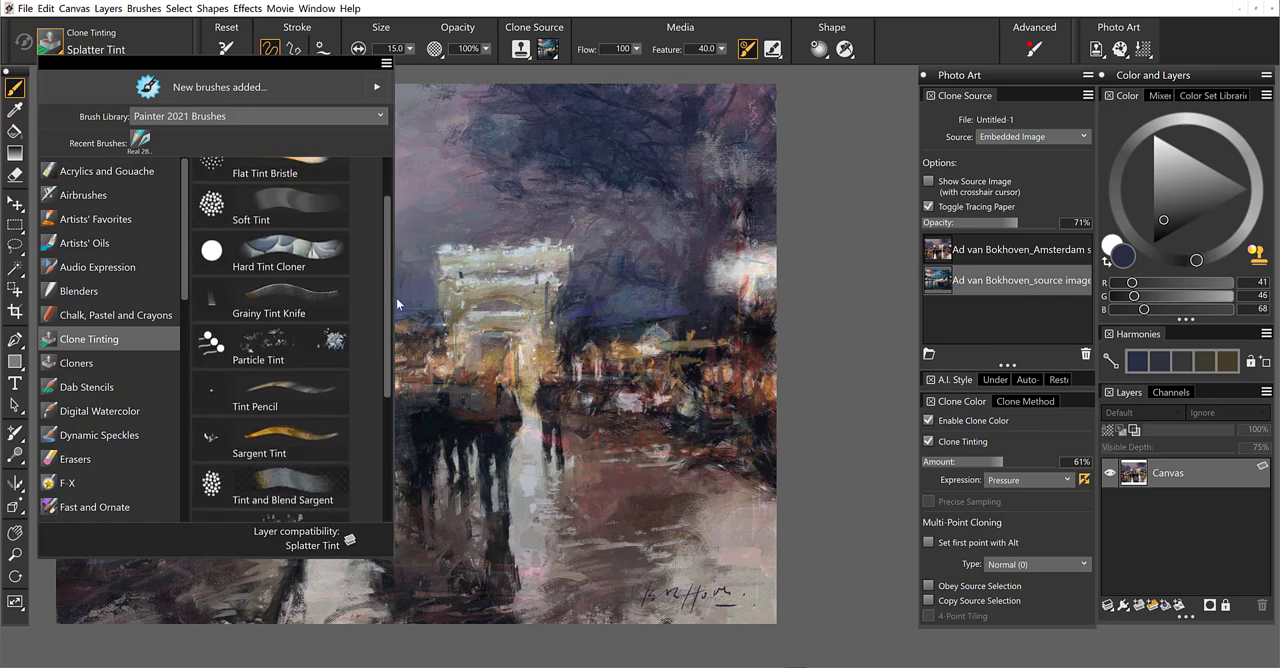
pyautogui.scroll(-3)
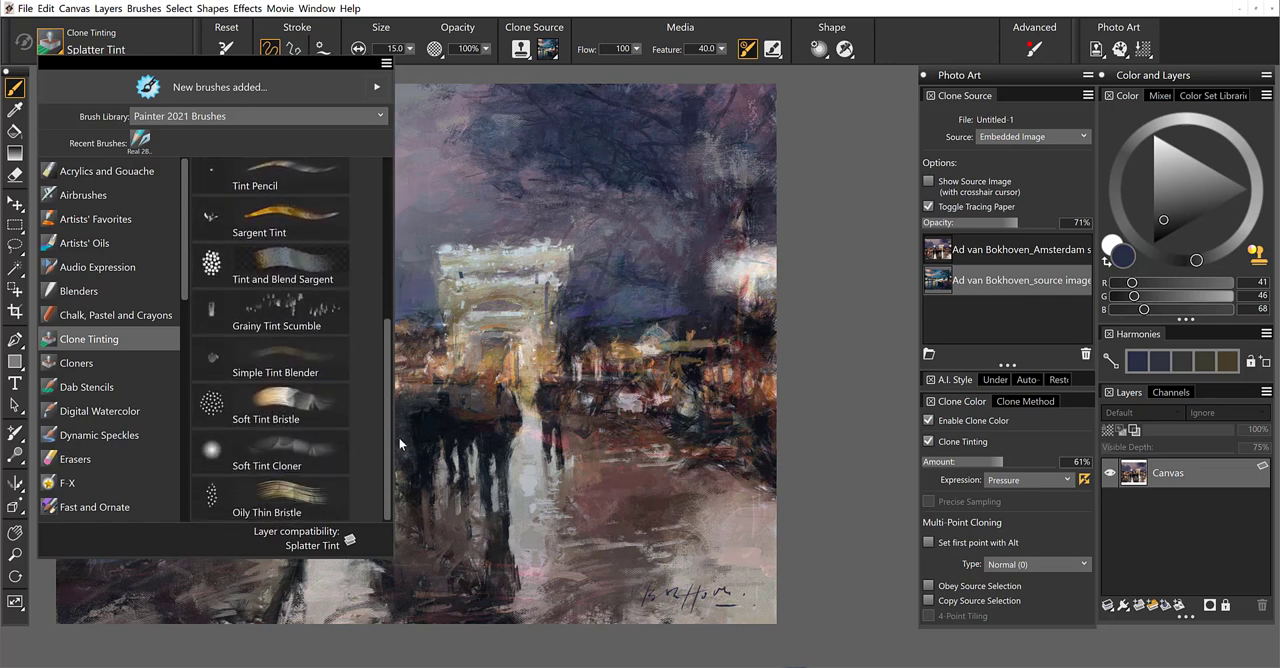
pyautogui.moveTo(344, 476)
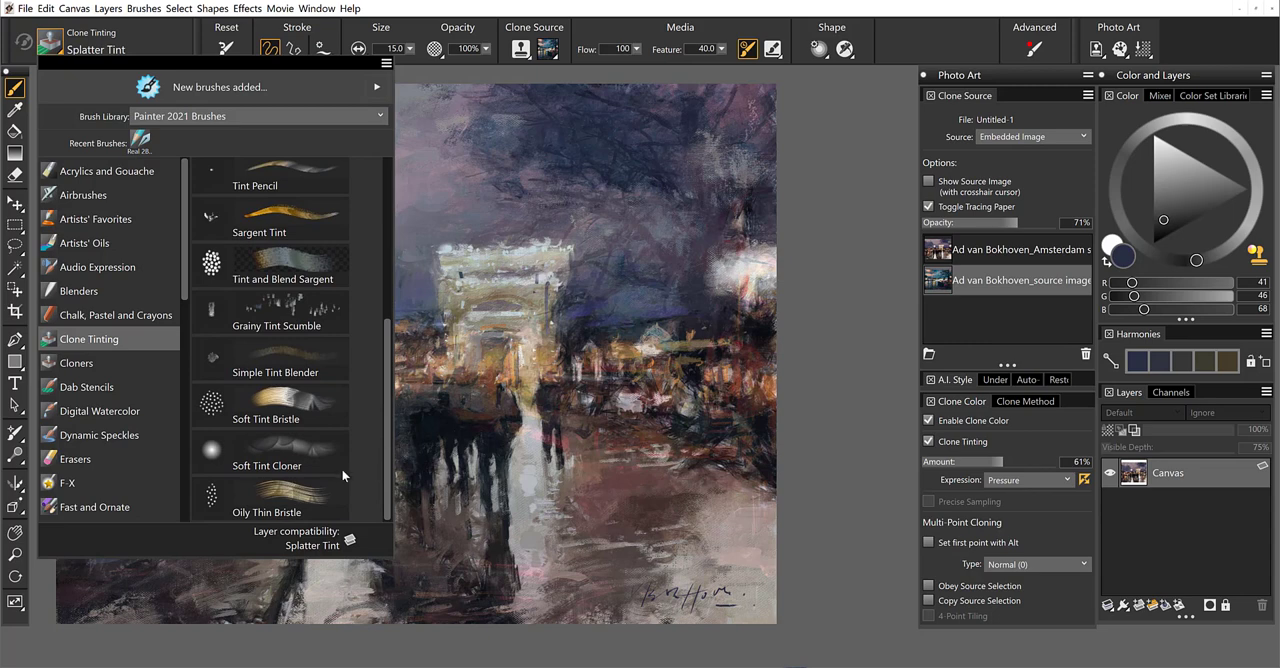
pyautogui.click(267, 452)
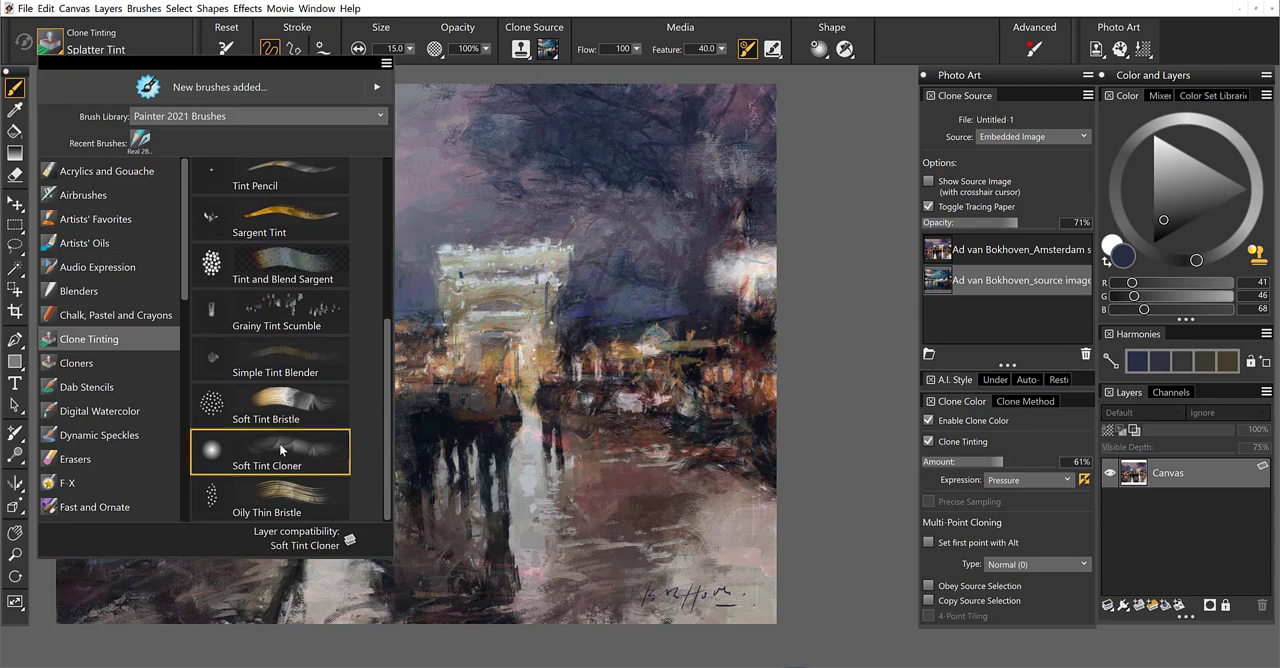
pyautogui.click(266, 465)
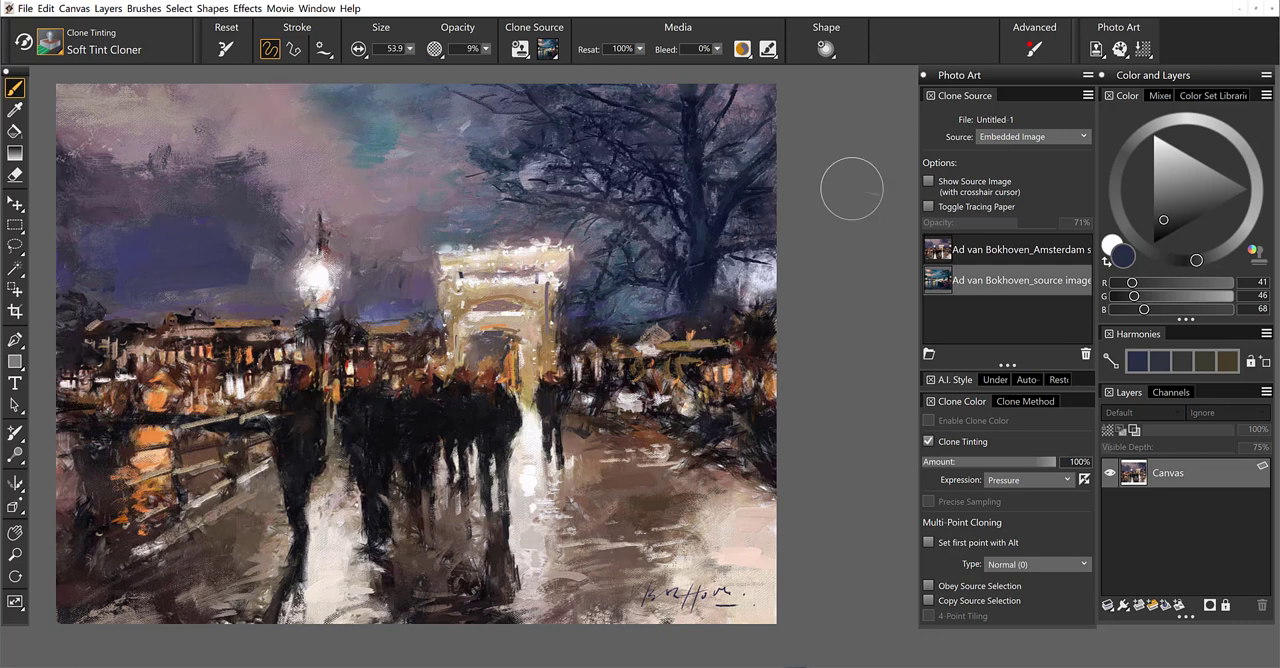
pyautogui.moveTo(274, 112)
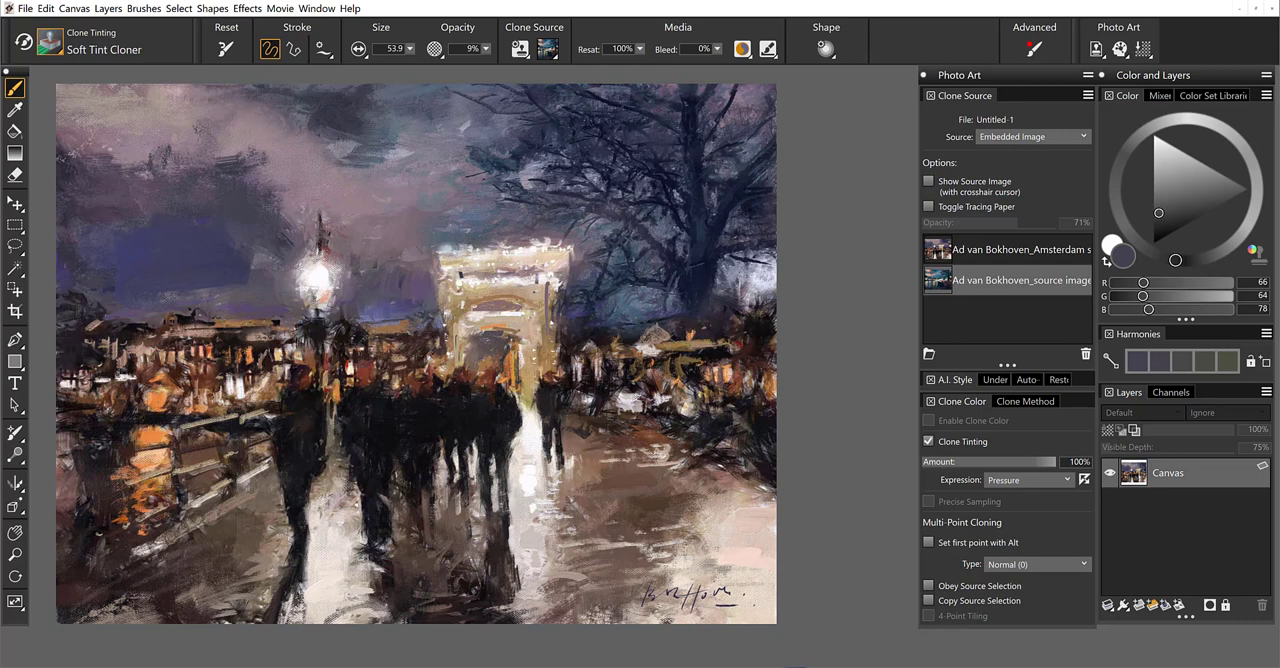
# Step: Tint the dark trees above the arch in mauve, then sample orange from lit buildings
pyautogui.click(1162, 184)
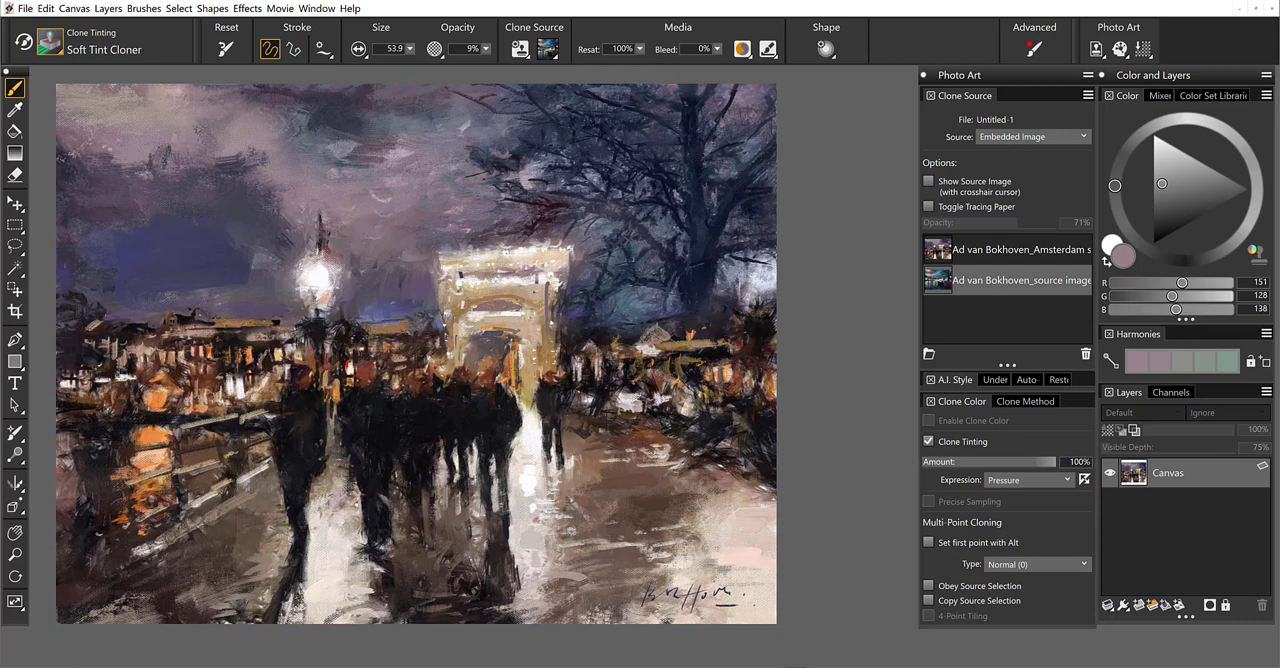
pyautogui.moveTo(640, 295)
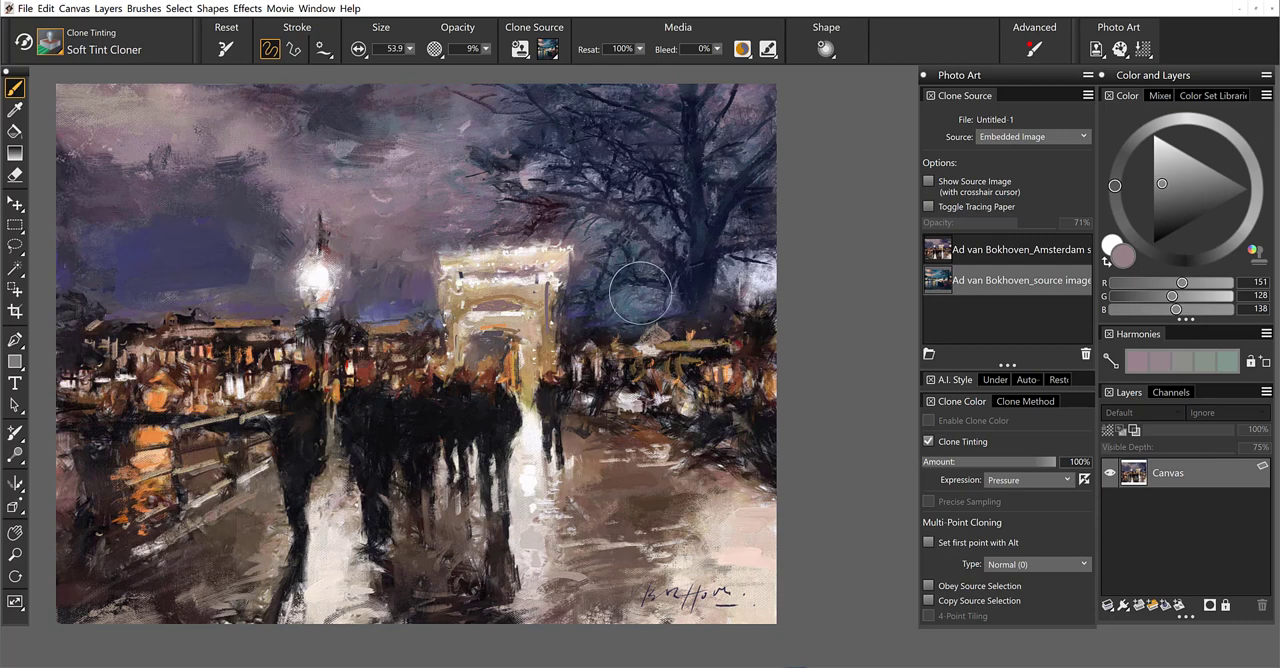
pyautogui.moveTo(638, 293); pyautogui.dragTo(620, 305)
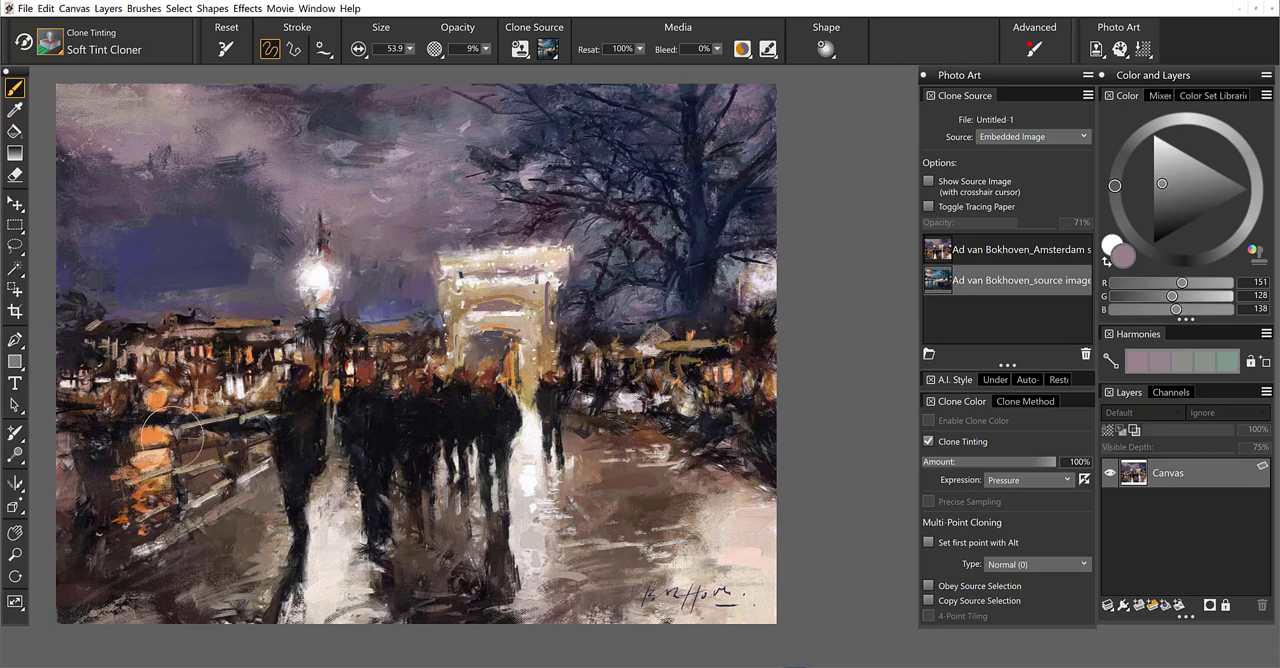
pyautogui.moveTo(150, 440)
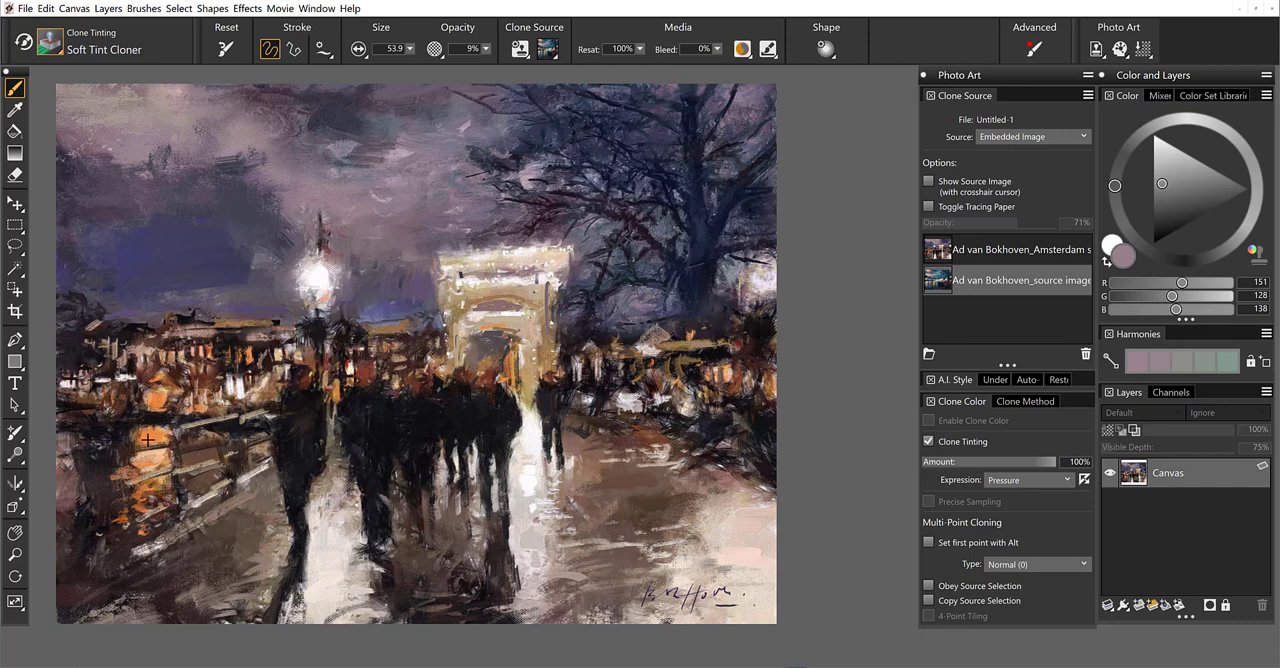
pyautogui.click(1214, 178)
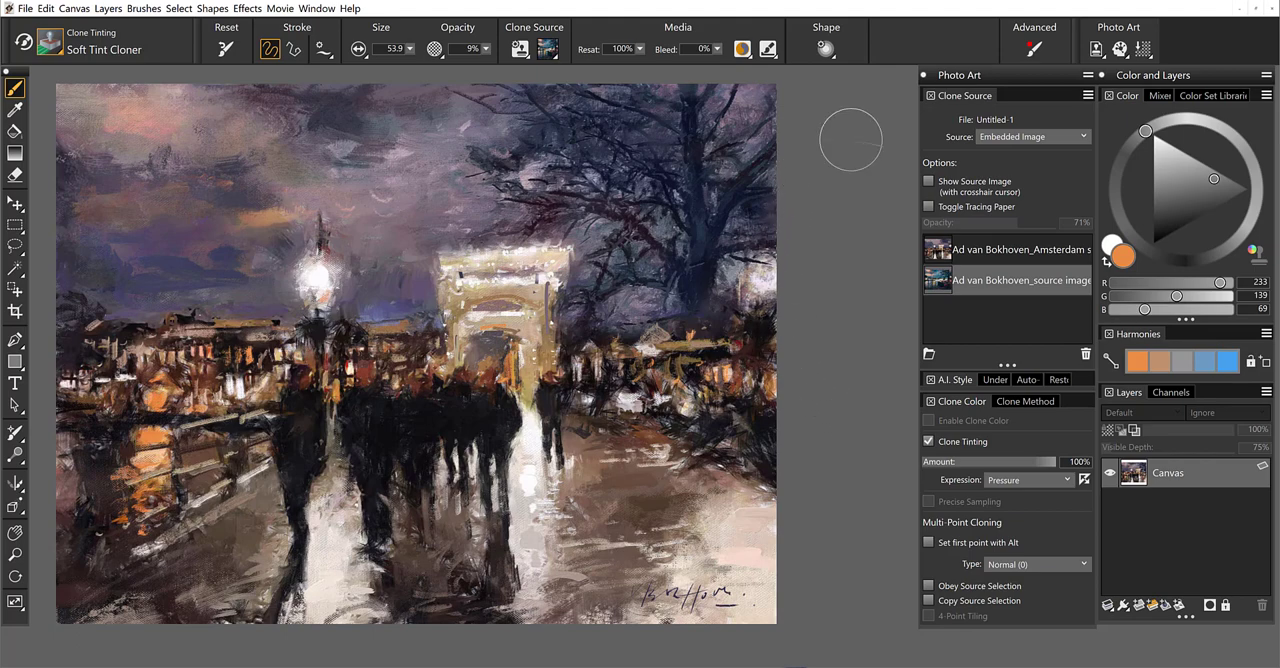
pyautogui.moveTo(330, 18)
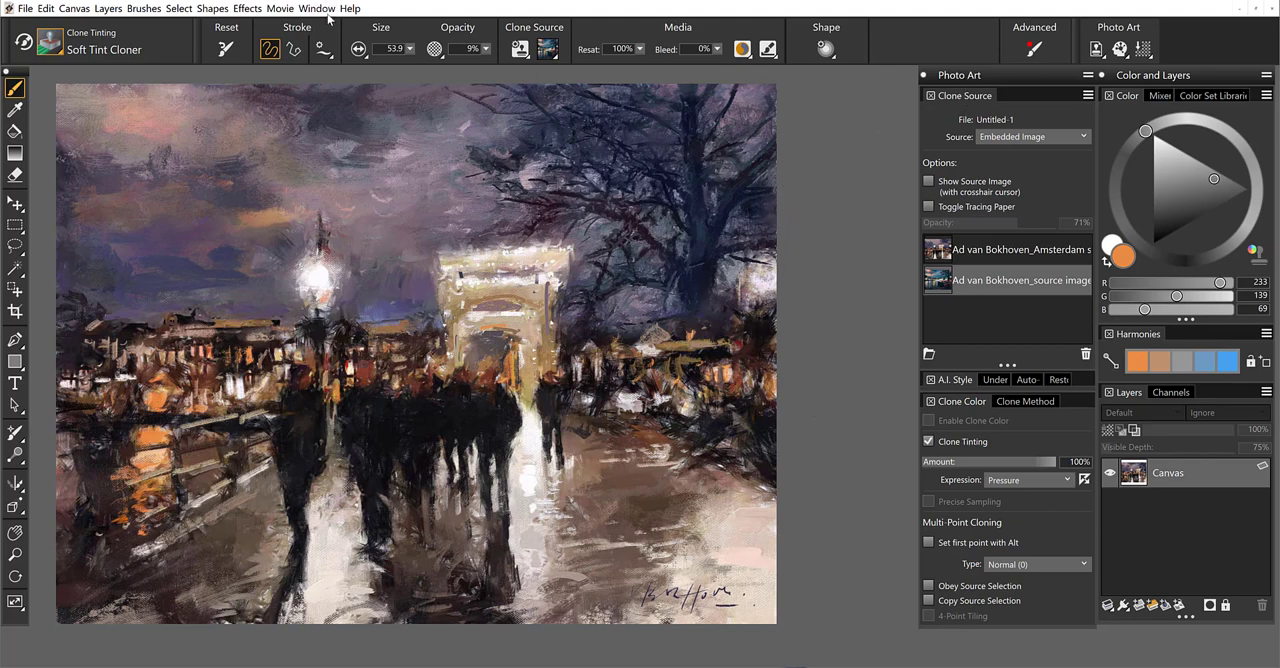
# Step: Show the Transform Textures panel group from Window > Media Panels
pyautogui.click(316, 8)
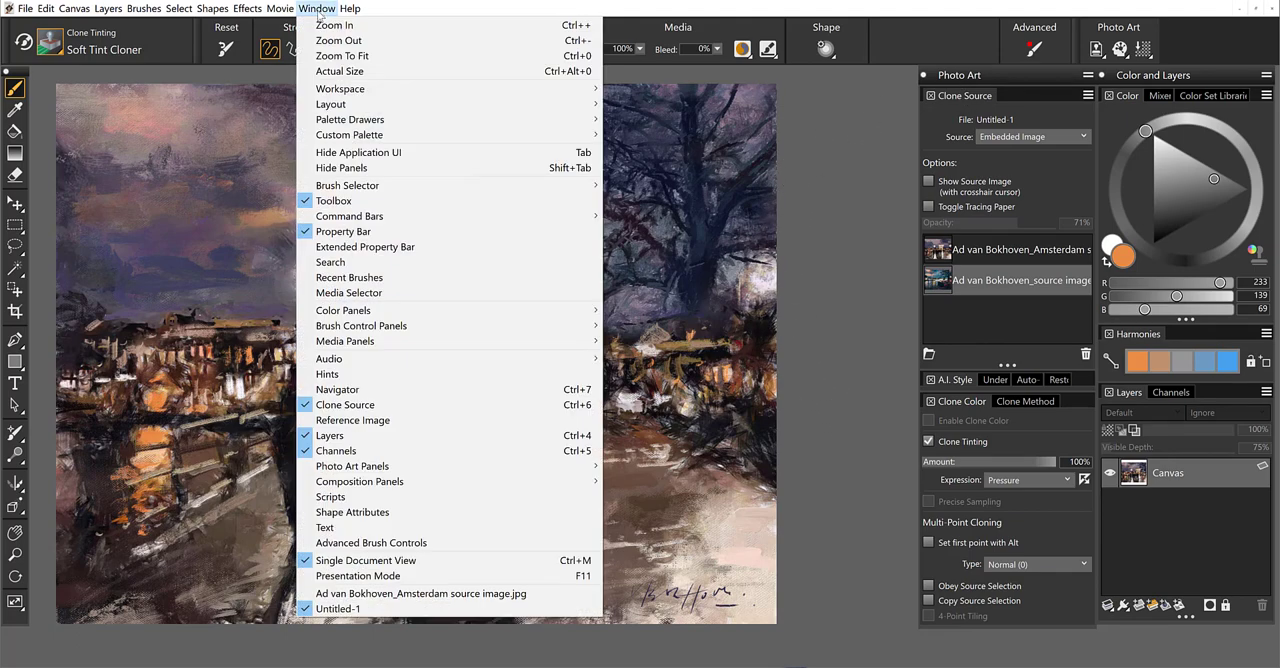
pyautogui.moveTo(335, 24)
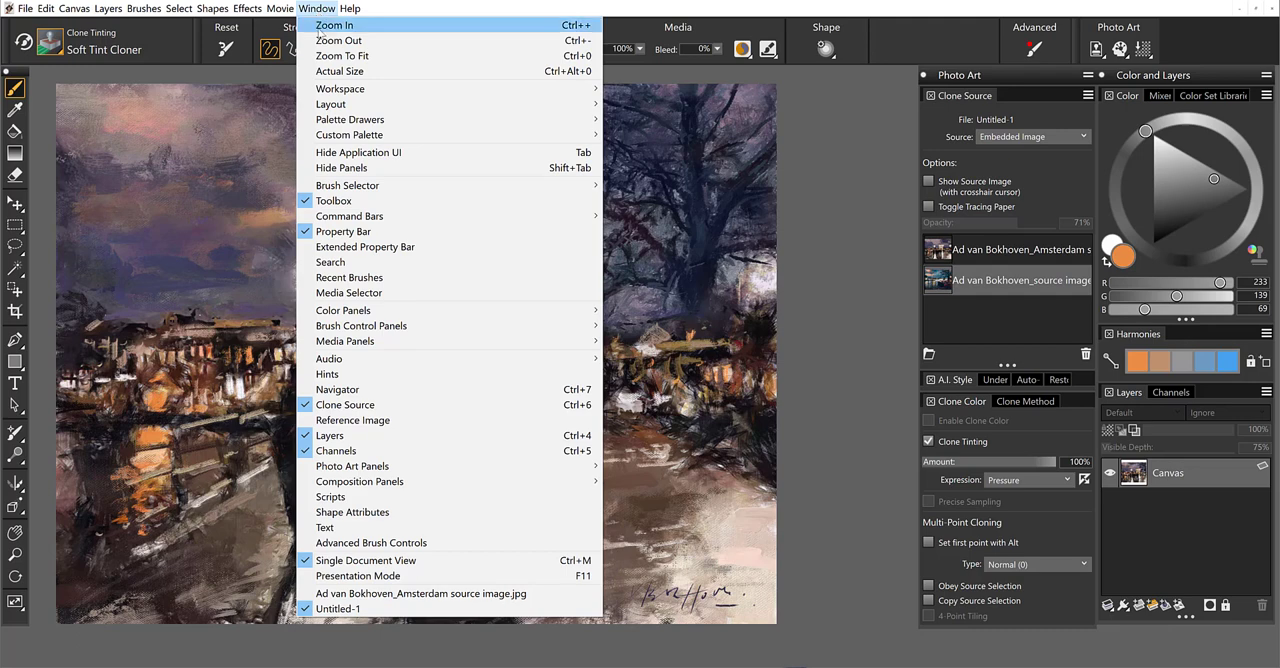
pyautogui.moveTo(345, 341)
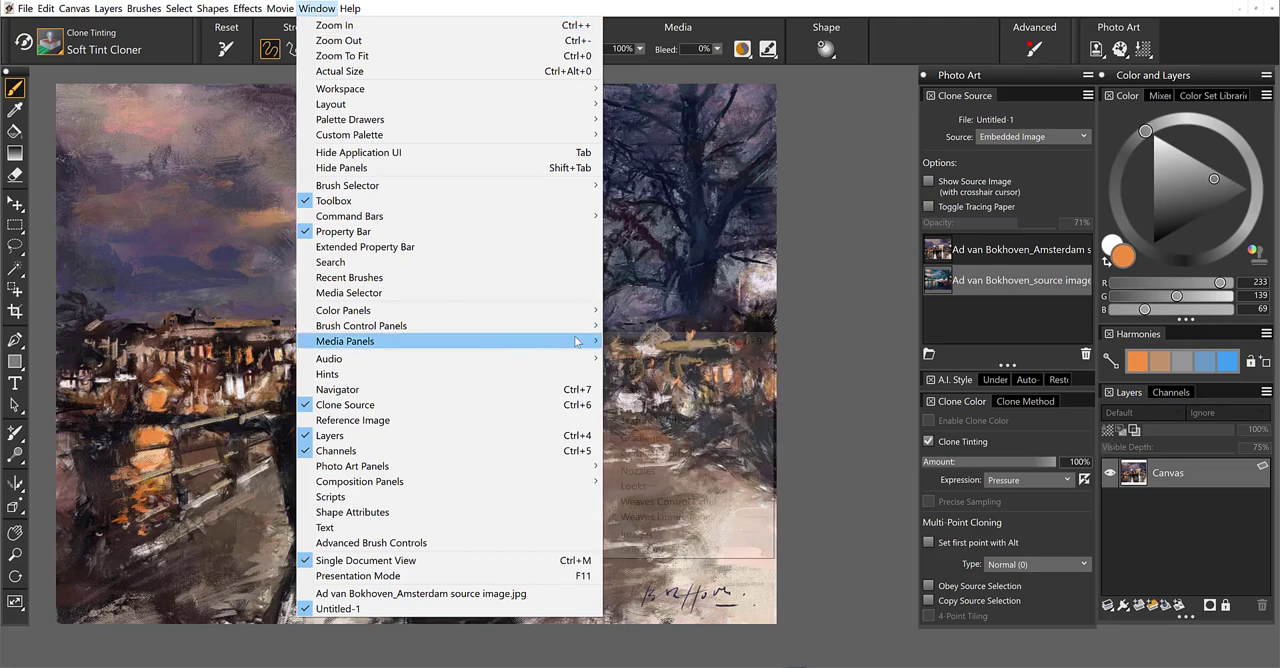
pyautogui.moveTo(345, 341)
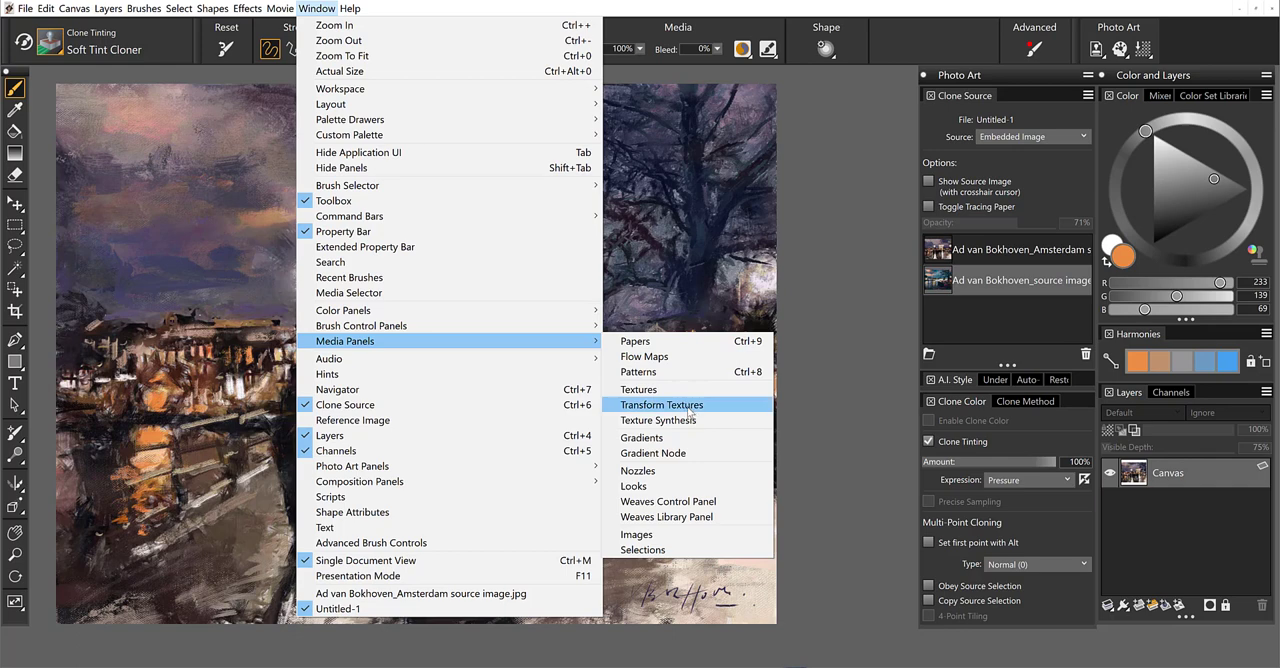
pyautogui.click(661, 404)
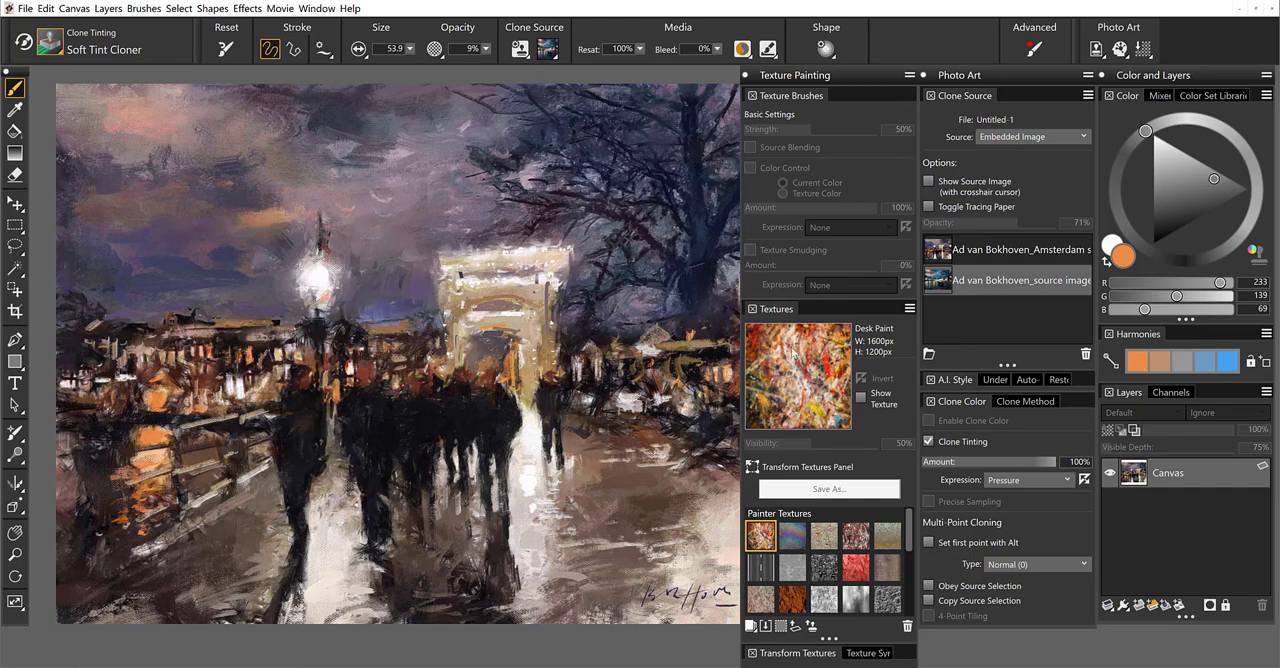
pyautogui.moveTo(836, 467)
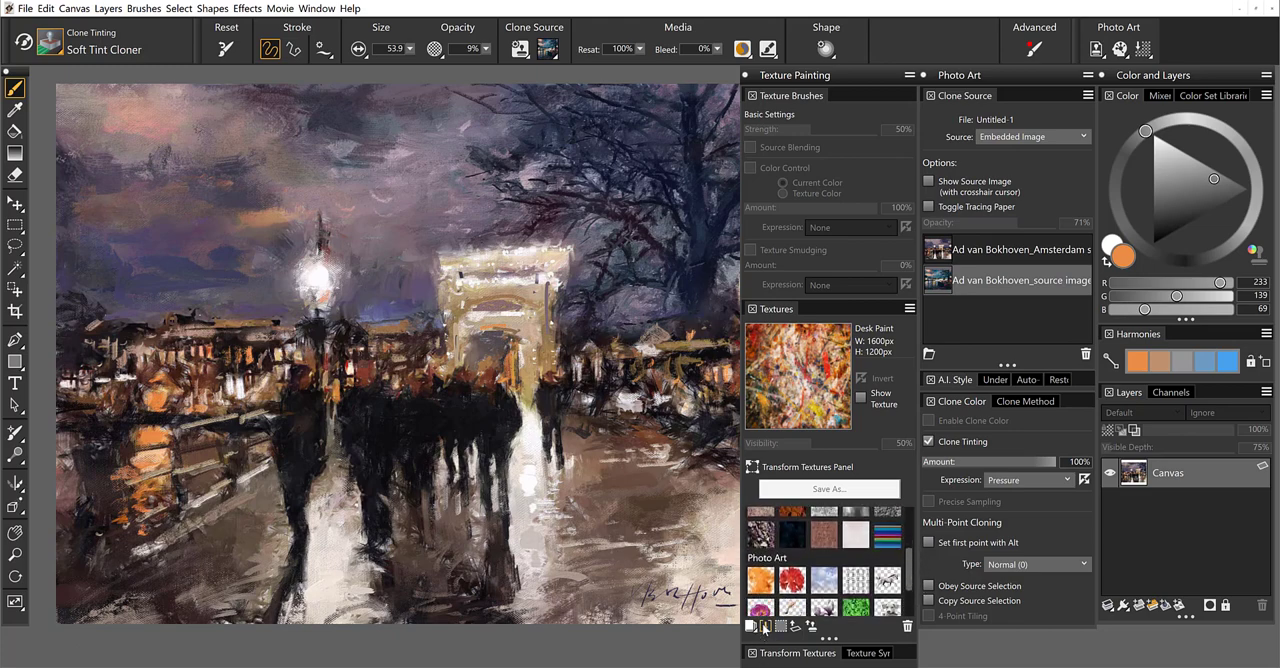
# Step: Import the Haagse School cow painting as a texture and overlay it at 50% visibility
pyautogui.click(764, 626)
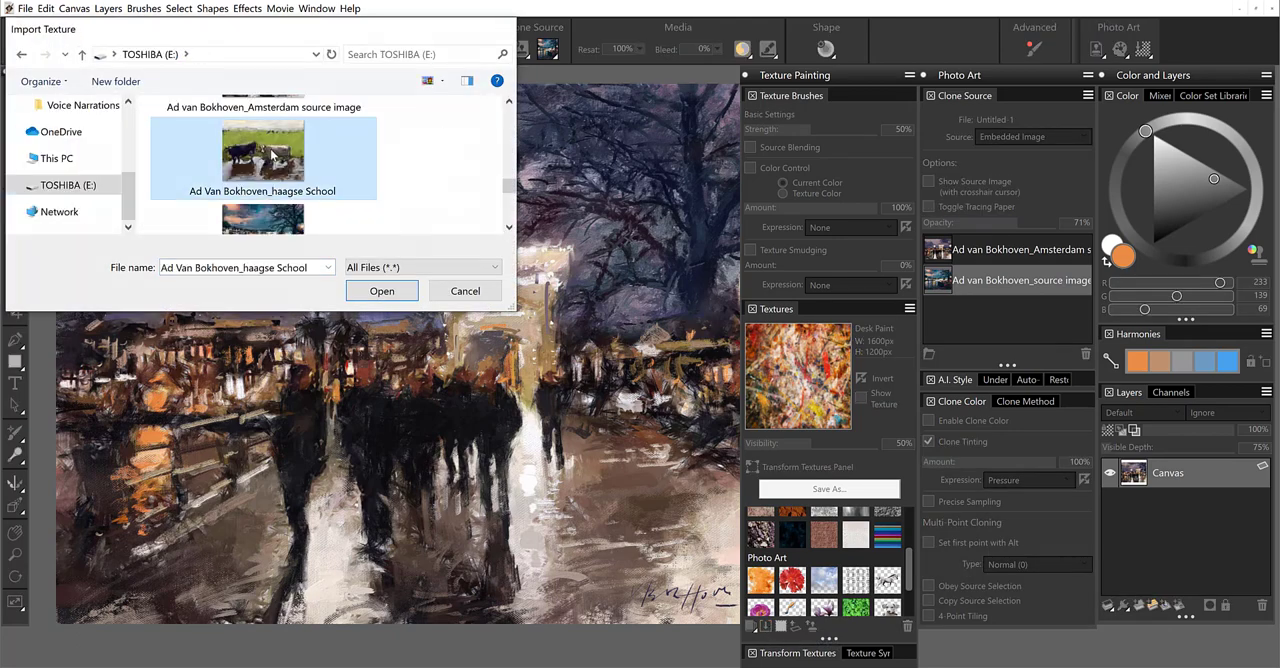
pyautogui.click(381, 290)
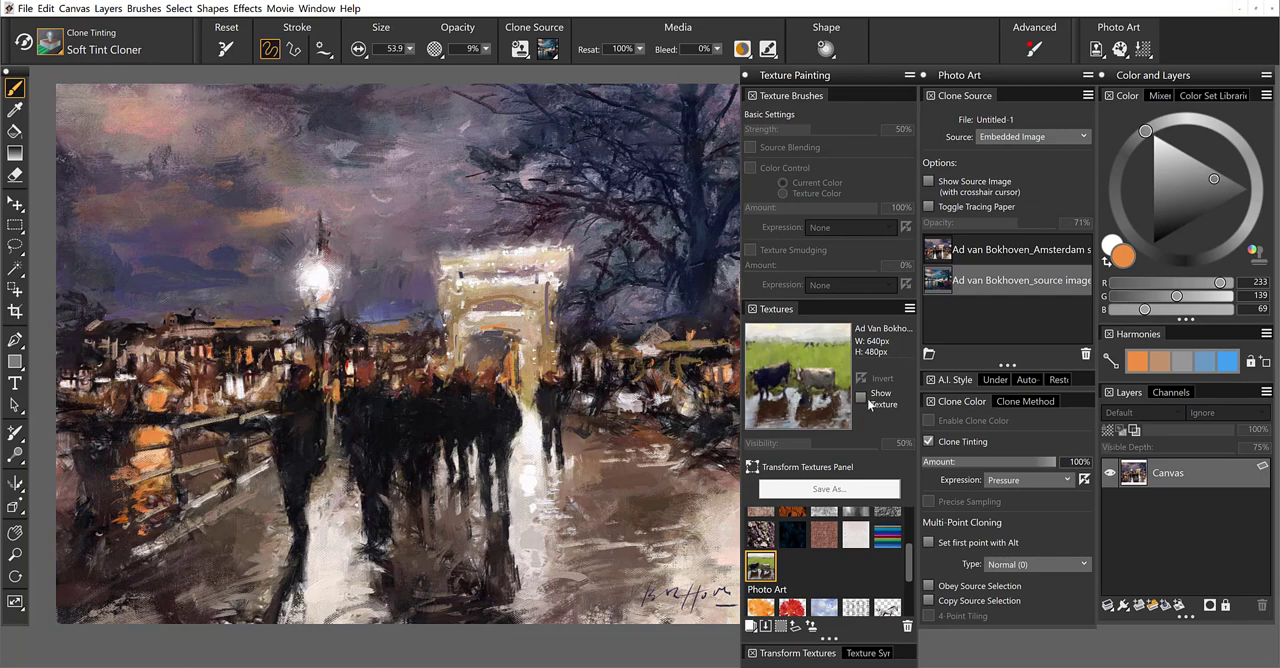
pyautogui.click(860, 398)
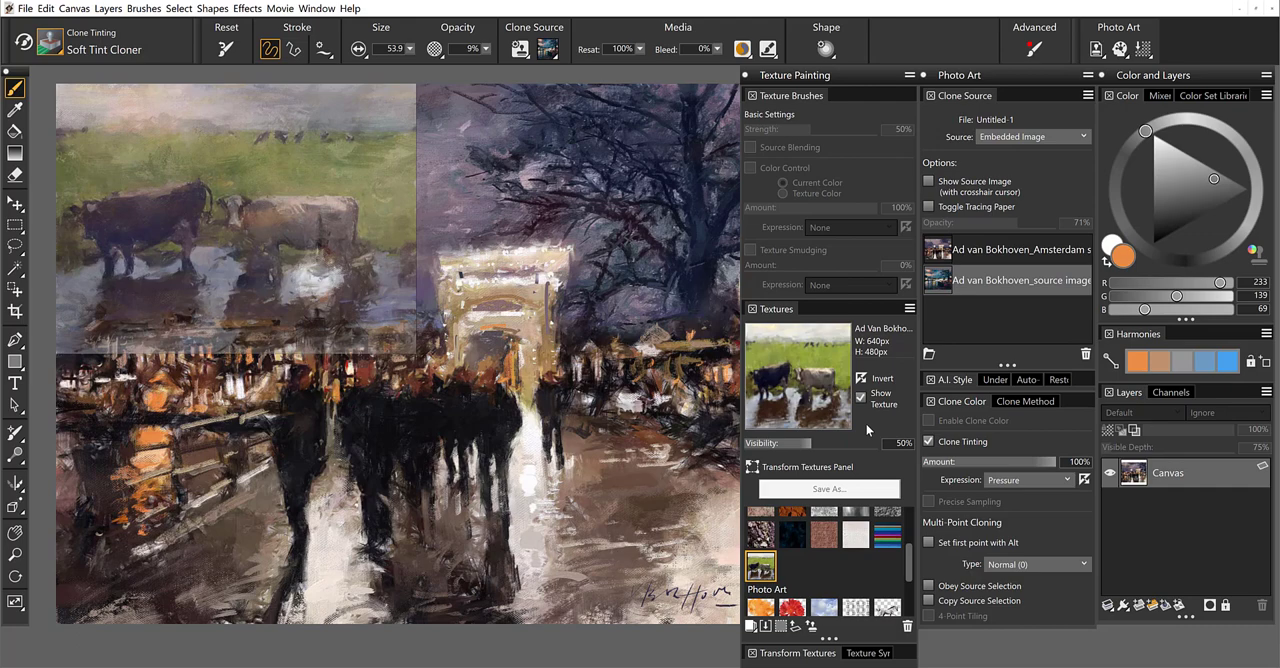
pyautogui.moveTo(954, 391)
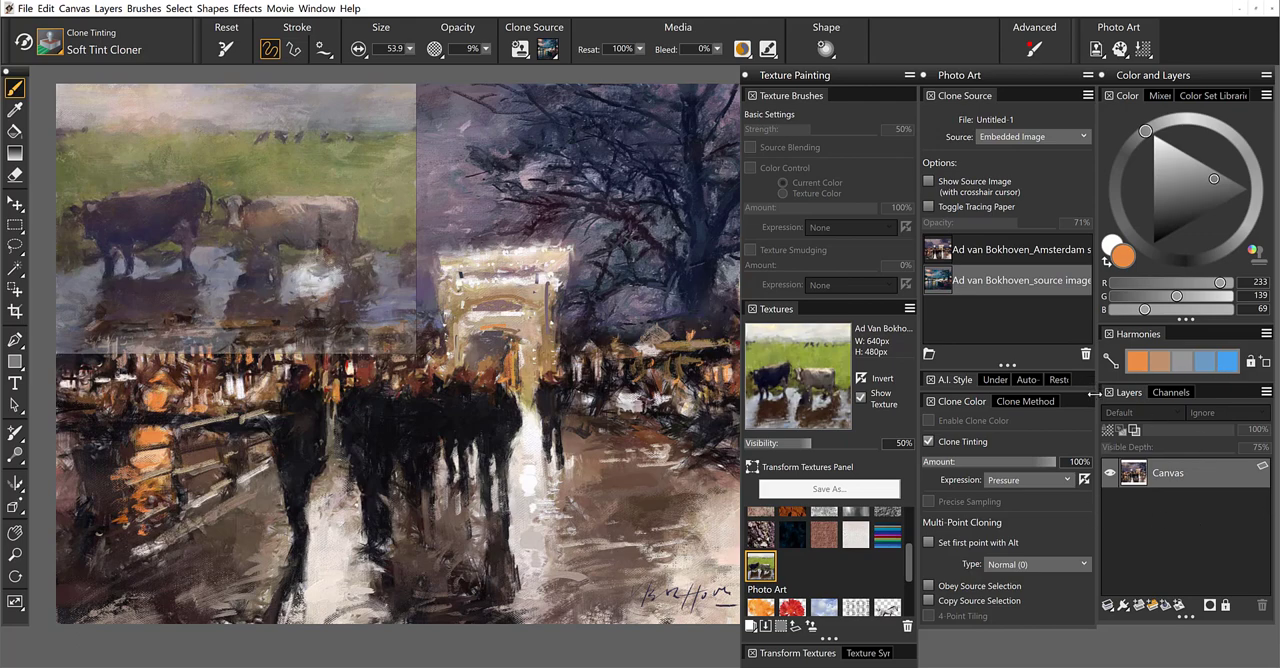
# Step: Add Layer 1 and move the cow texture to the lower middle, dismissing the warning
pyautogui.click(1107, 605)
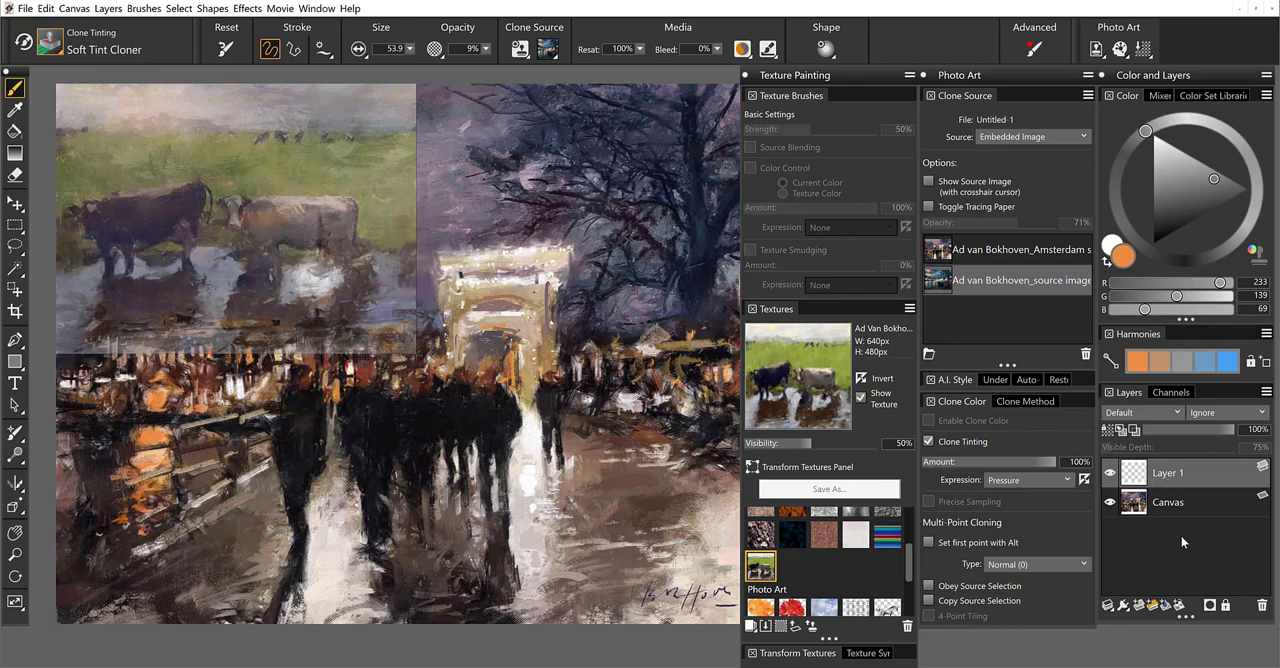
pyautogui.moveTo(1177, 554)
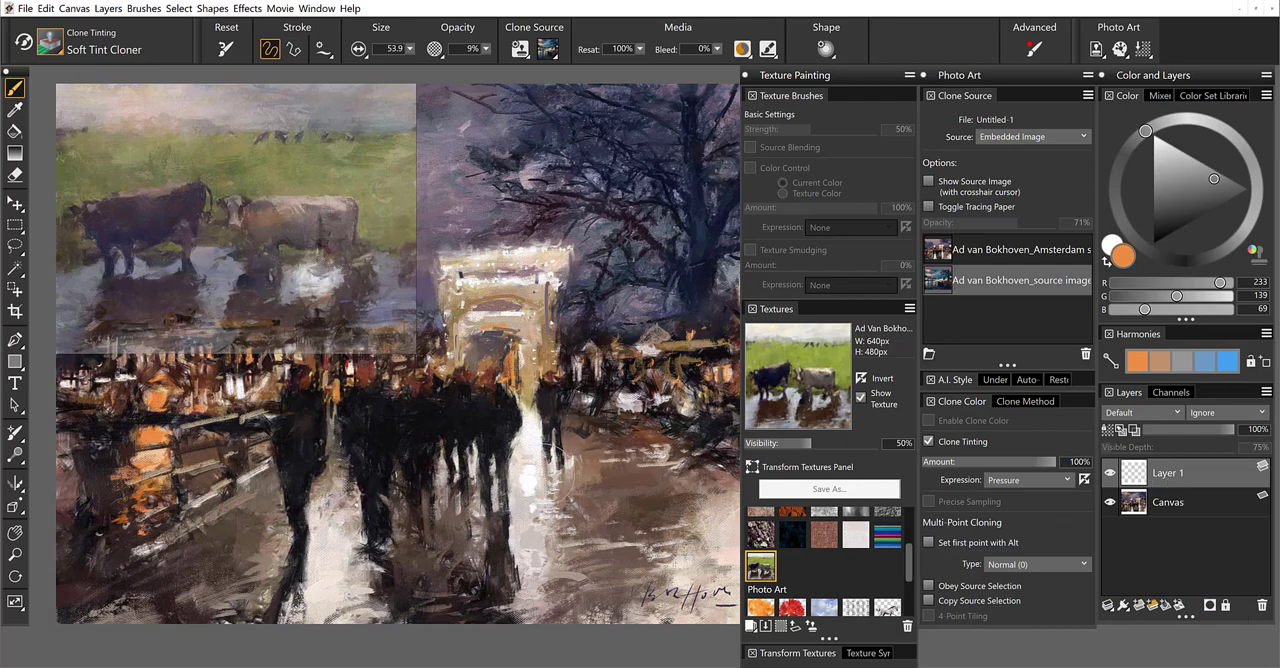
pyautogui.moveTo(775, 423)
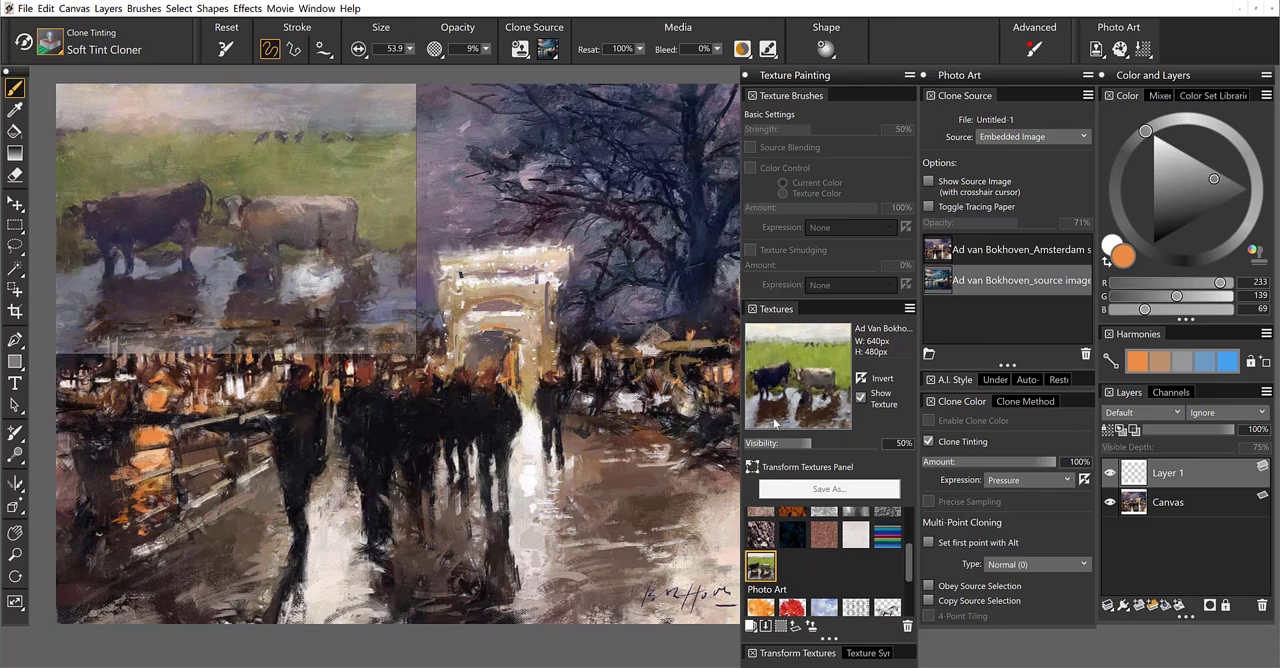
pyautogui.moveTo(778, 527)
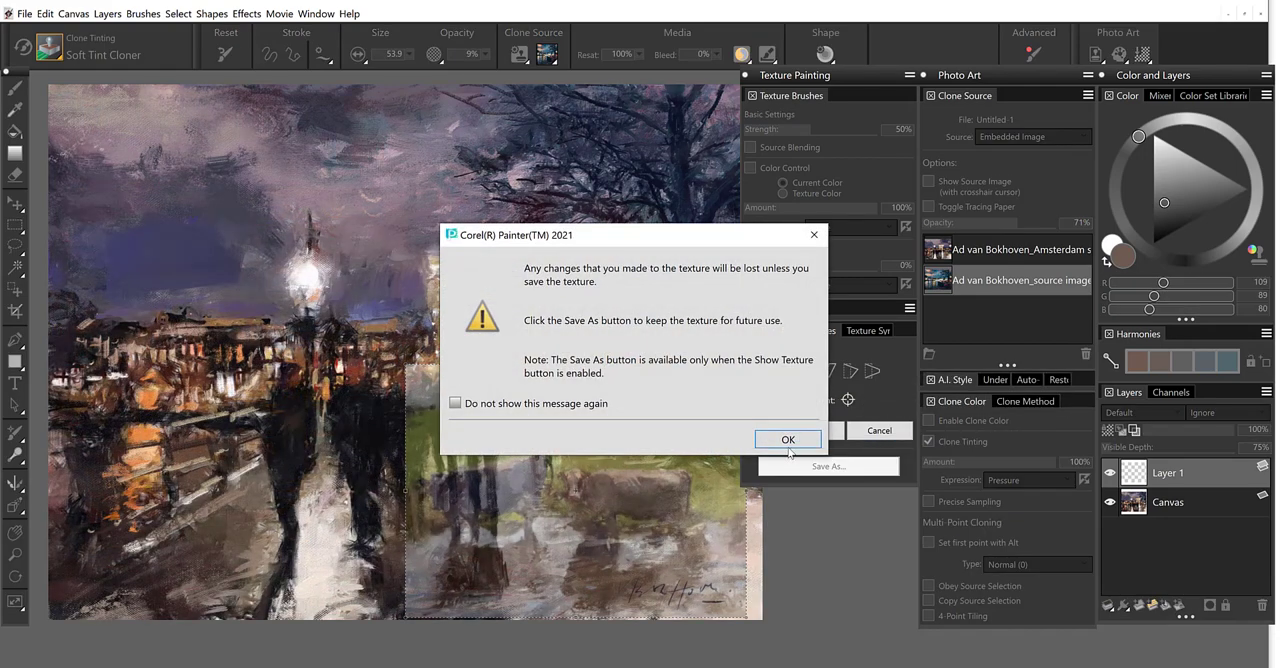
pyautogui.click(788, 439)
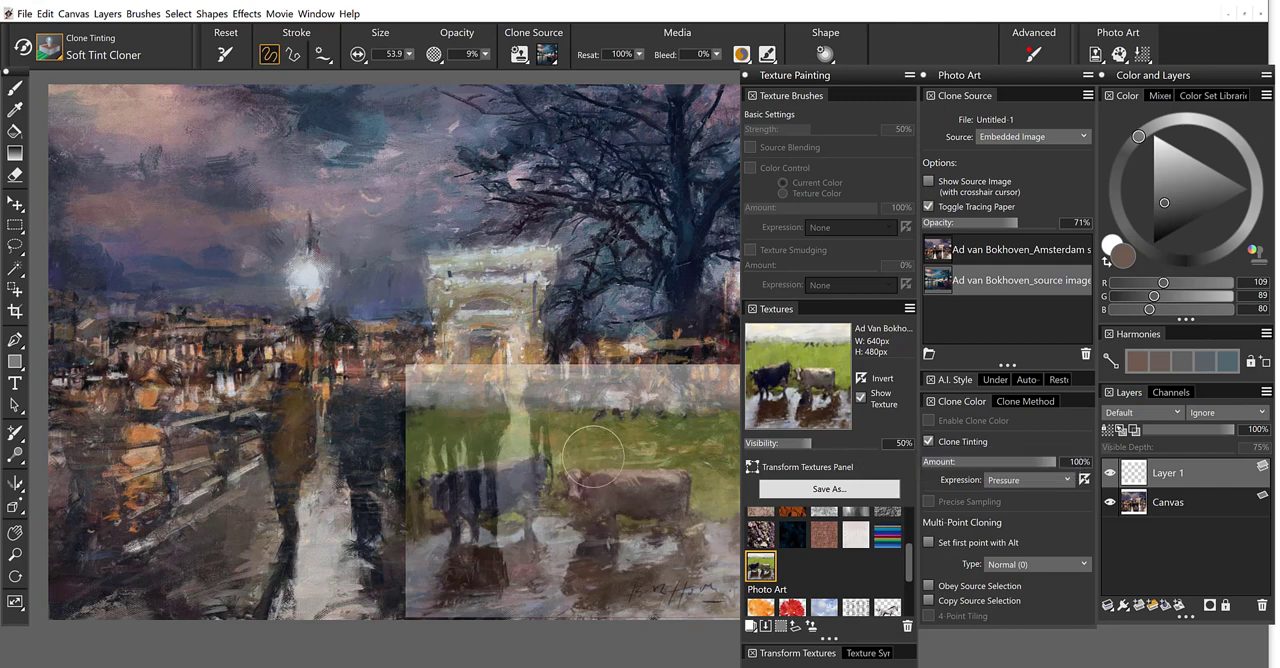
pyautogui.moveTo(694, 295)
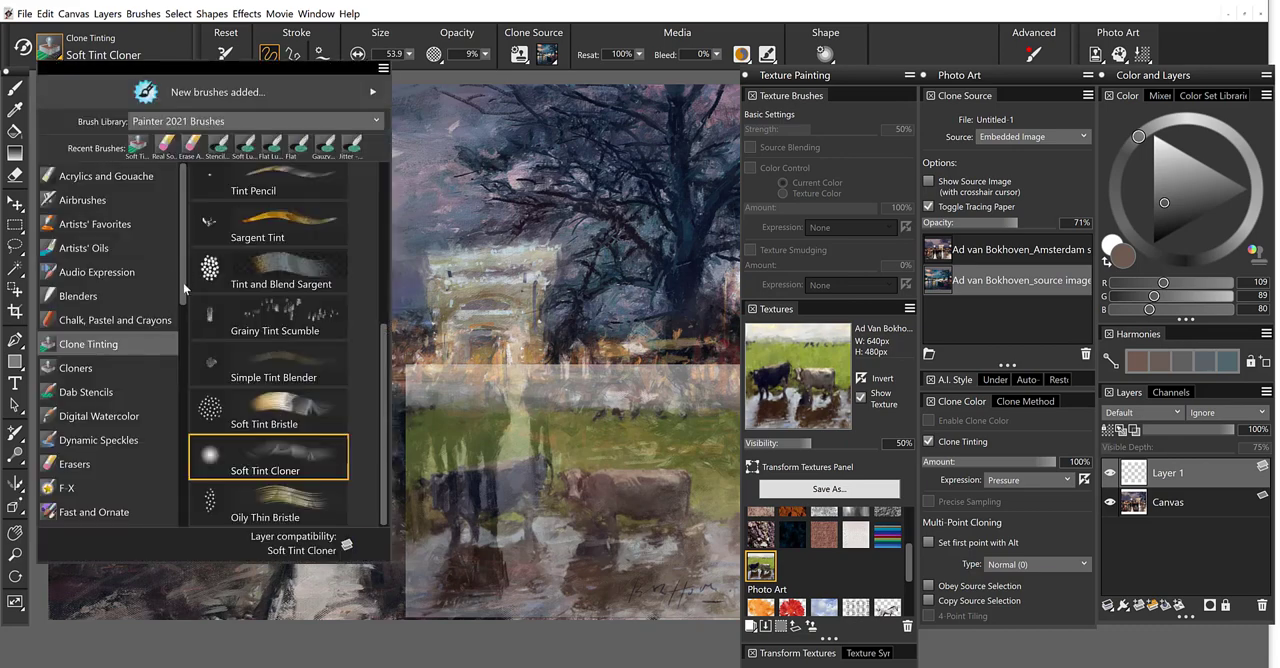
# Step: Choose a Texture Cover Stencil Flow Map brush and dim the overlay to 20%
pyautogui.scroll(-3)
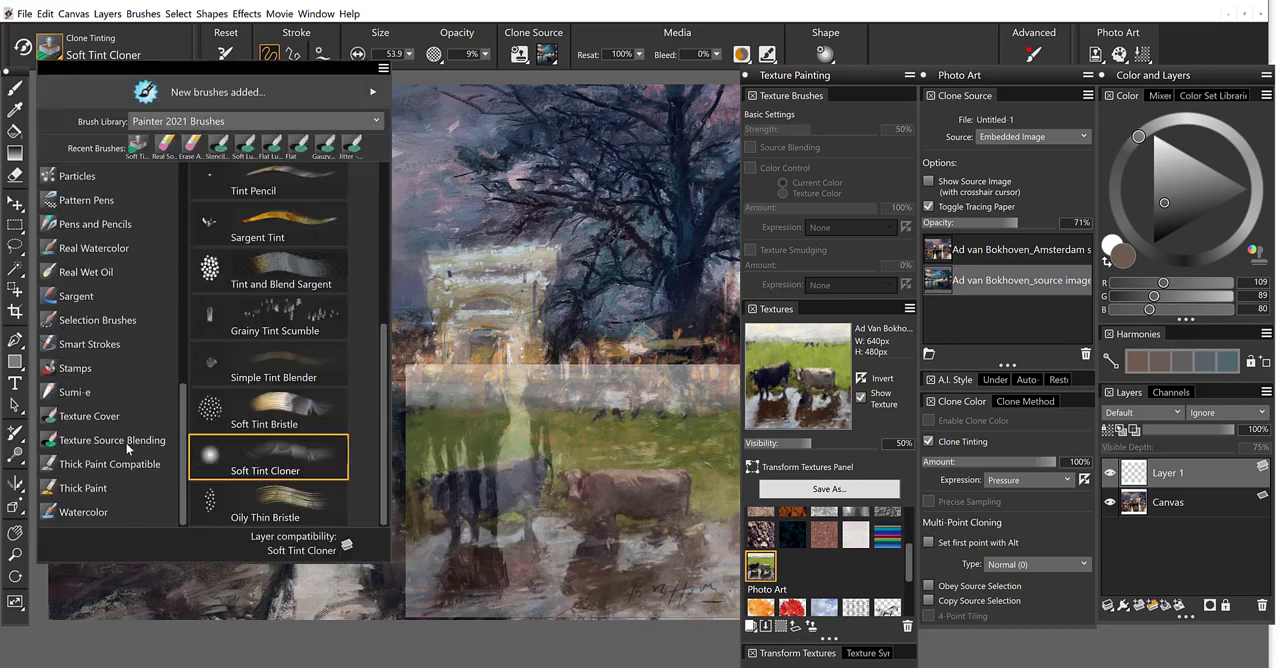
pyautogui.click(88, 415)
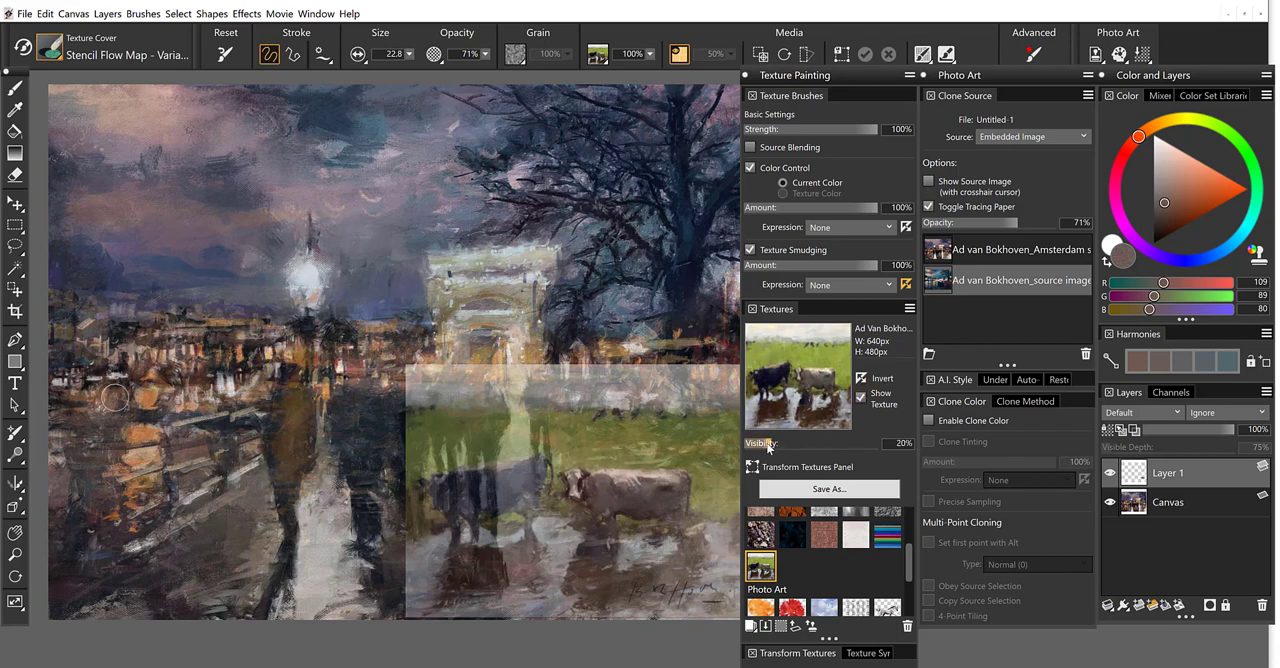
# Step: Fade the overlay to 15% and paint the cow onto Layer 1 in the lower right
pyautogui.moveTo(880, 443); pyautogui.dragTo(878, 443)
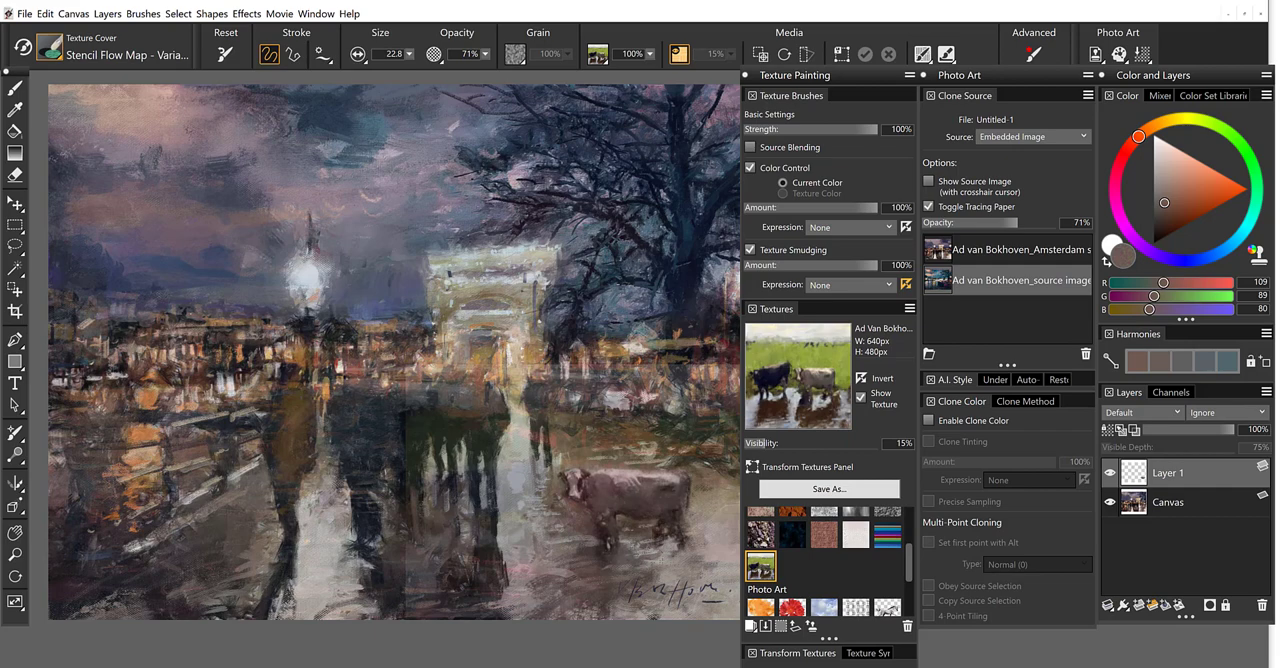
pyautogui.click(590, 570)
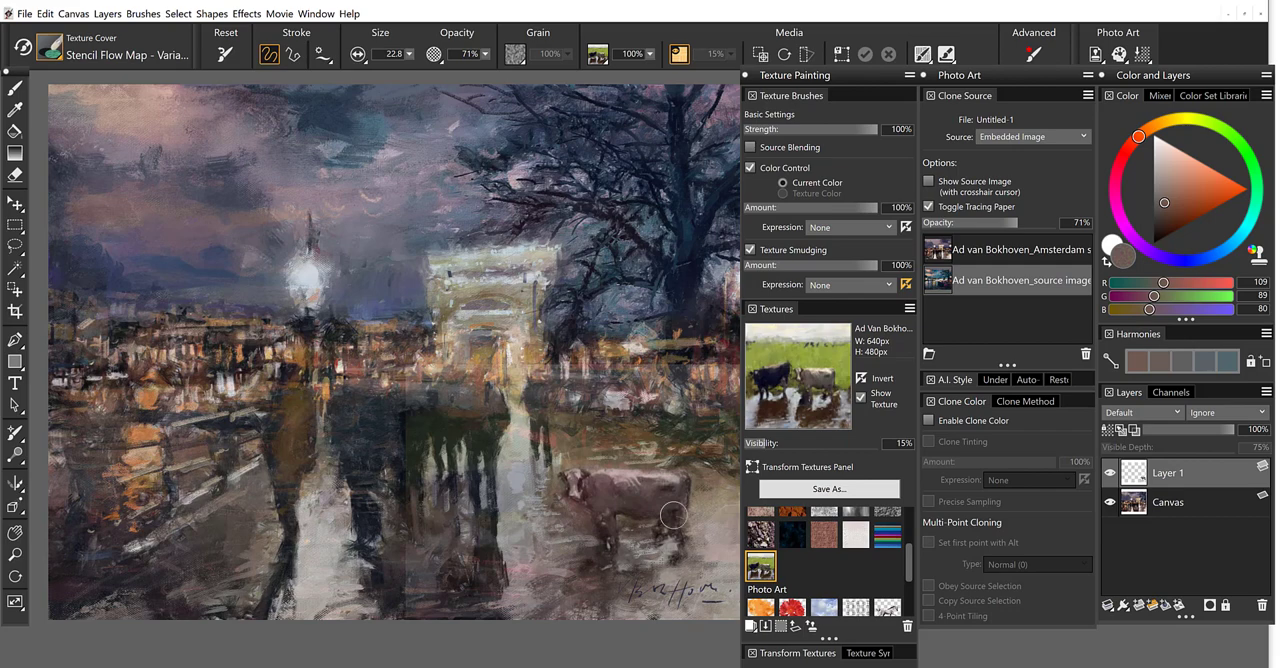
pyautogui.moveTo(517, 135)
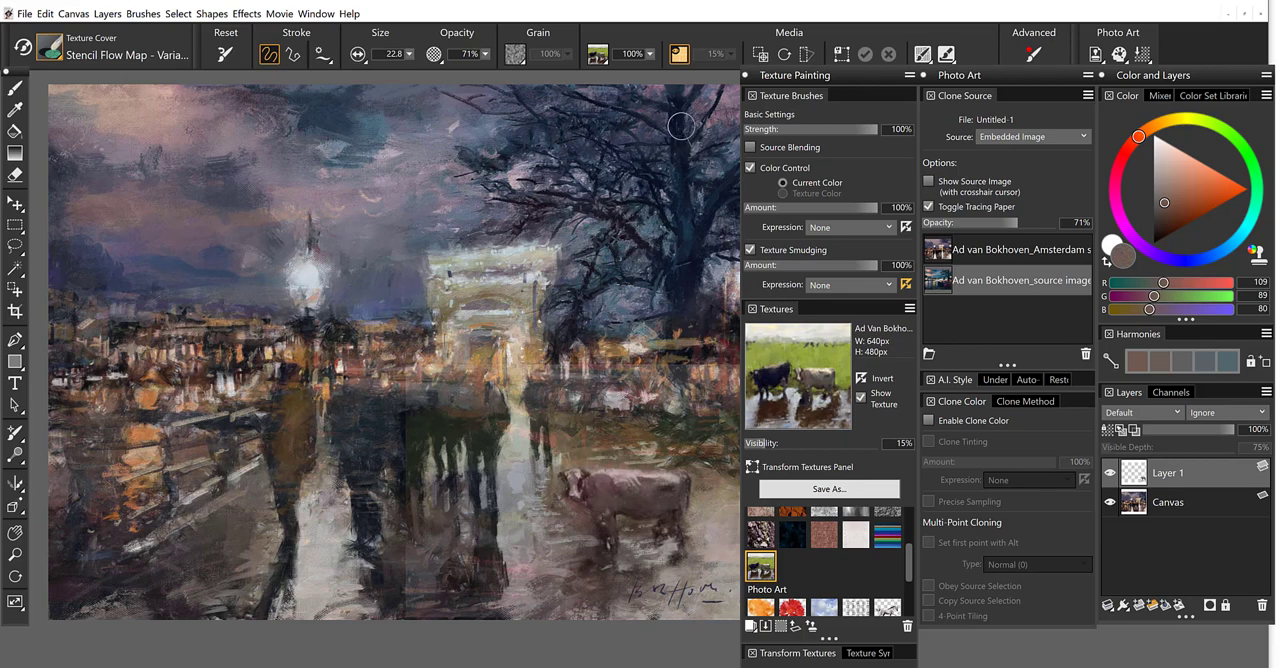
pyautogui.moveTo(631, 519)
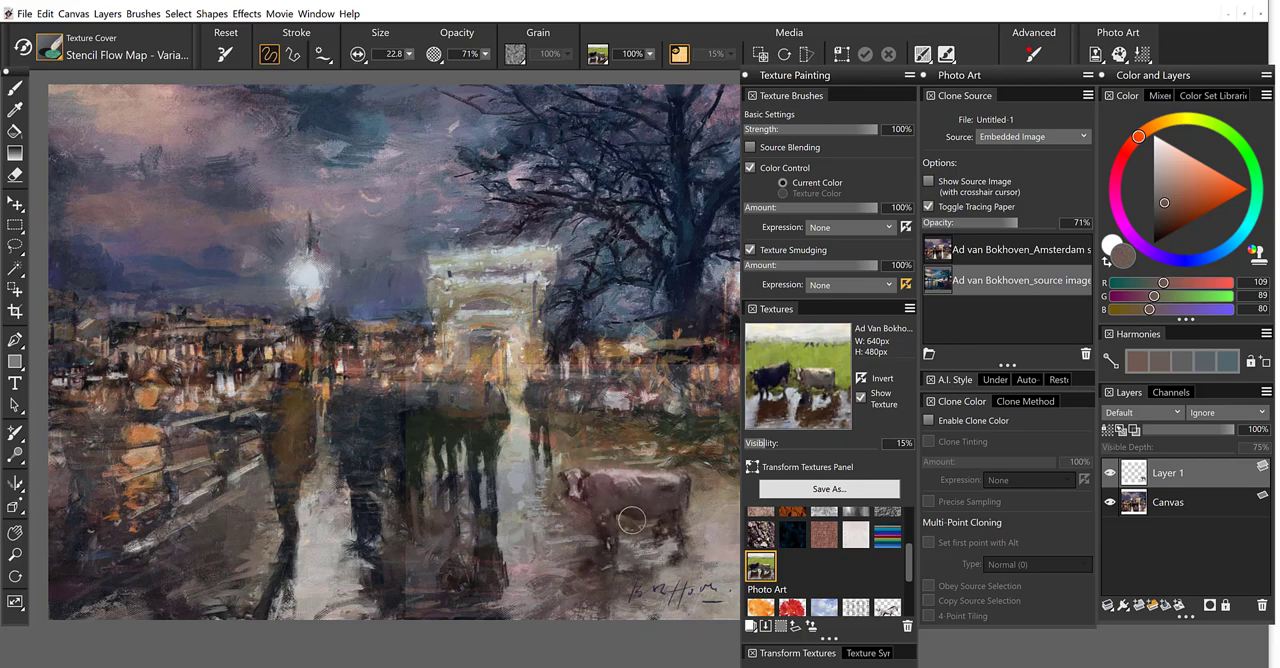
pyautogui.moveTo(563, 597)
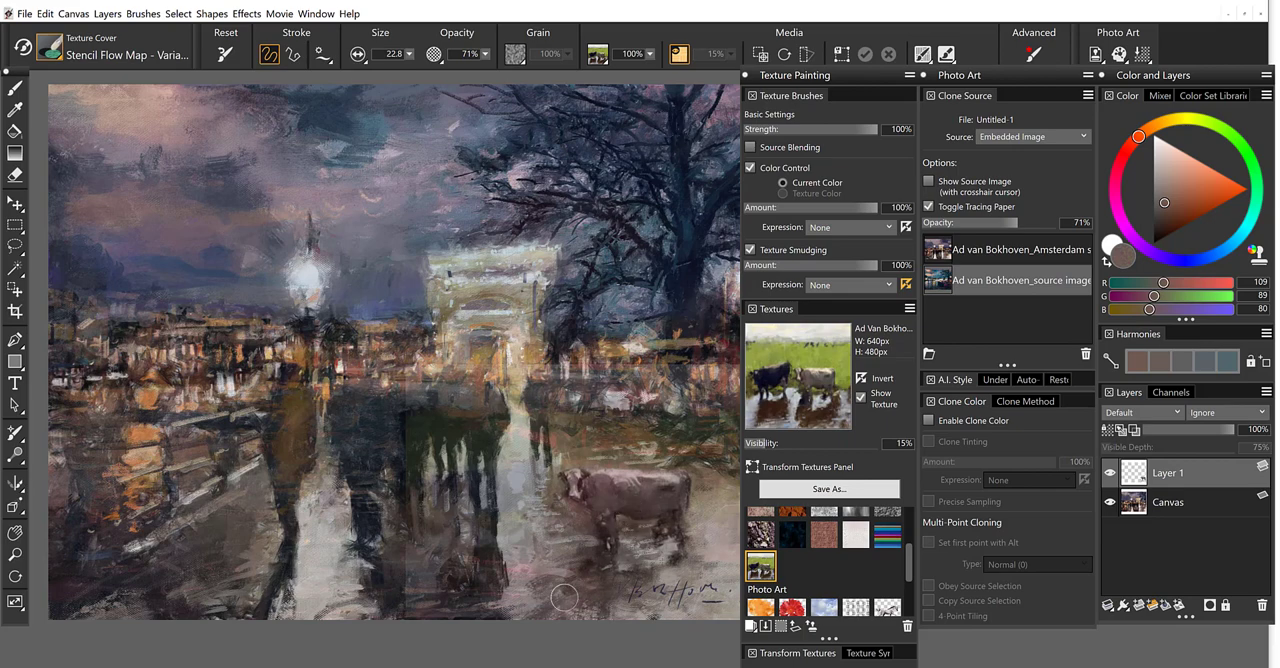